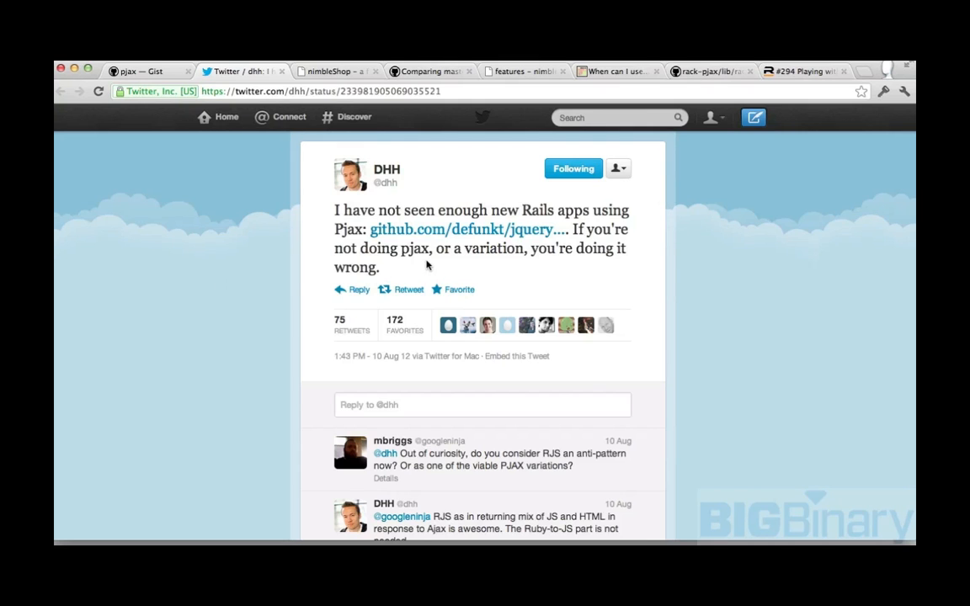
{"action": "mouse_move", "coordinate": [429, 252]}
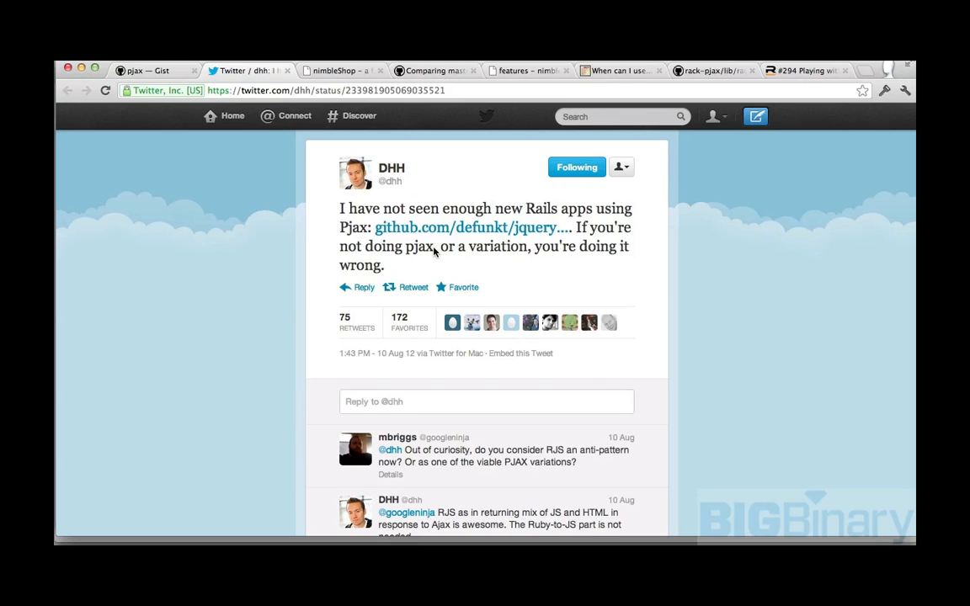
Step: Alternate between nimbleShop's Features and Roadmap nav pages, ending on Roadmap with some text selected
{"action": "left_click", "coordinate": [337, 71]}
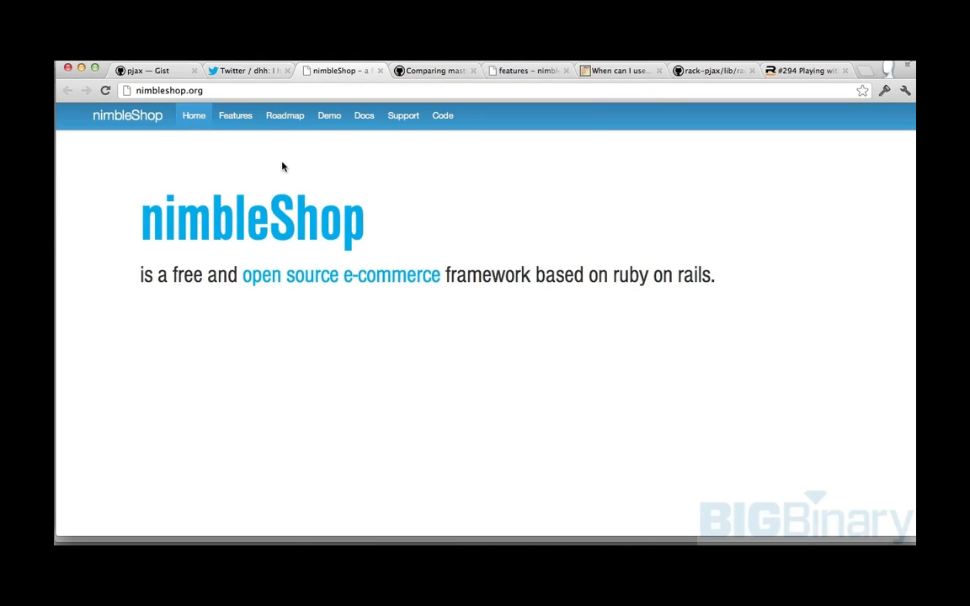
{"action": "mouse_move", "coordinate": [236, 118]}
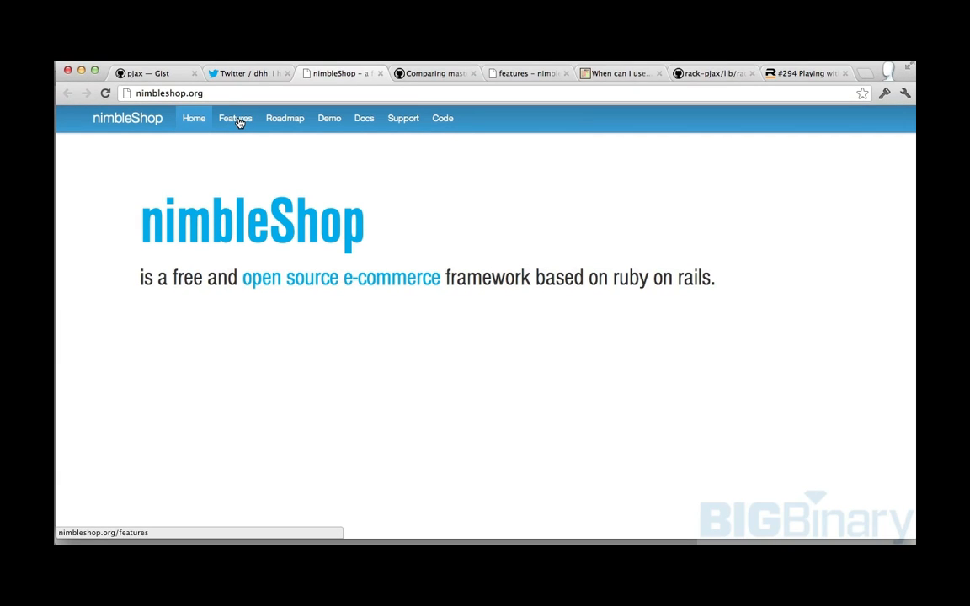
{"action": "left_click", "coordinate": [236, 118]}
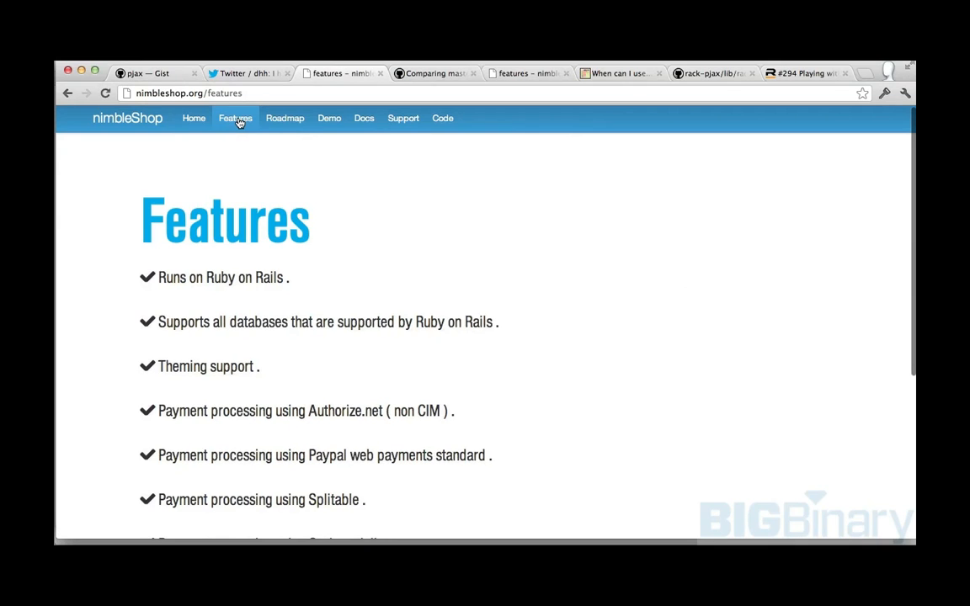
{"action": "left_click", "coordinate": [285, 118]}
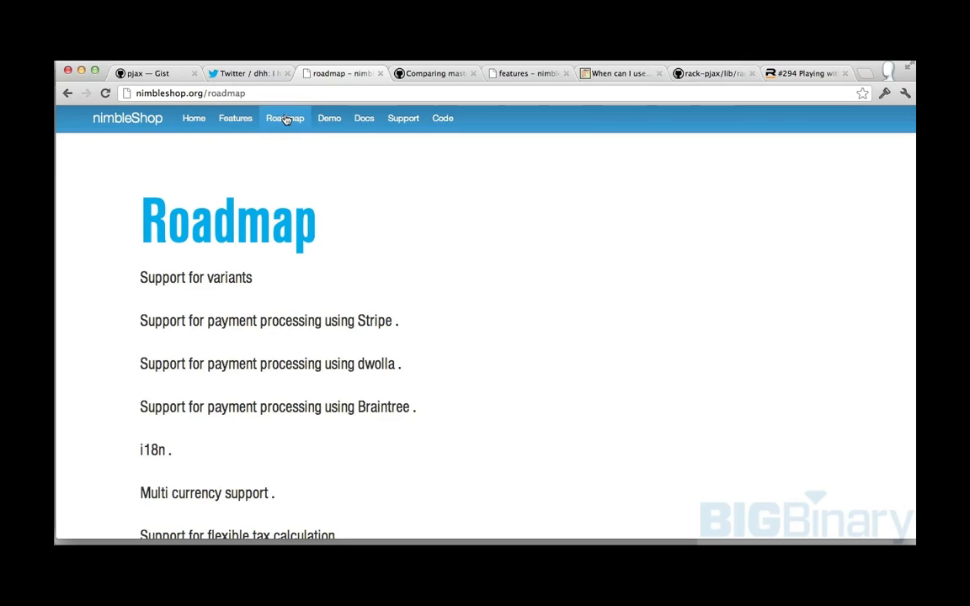
{"action": "mouse_move", "coordinate": [259, 118]}
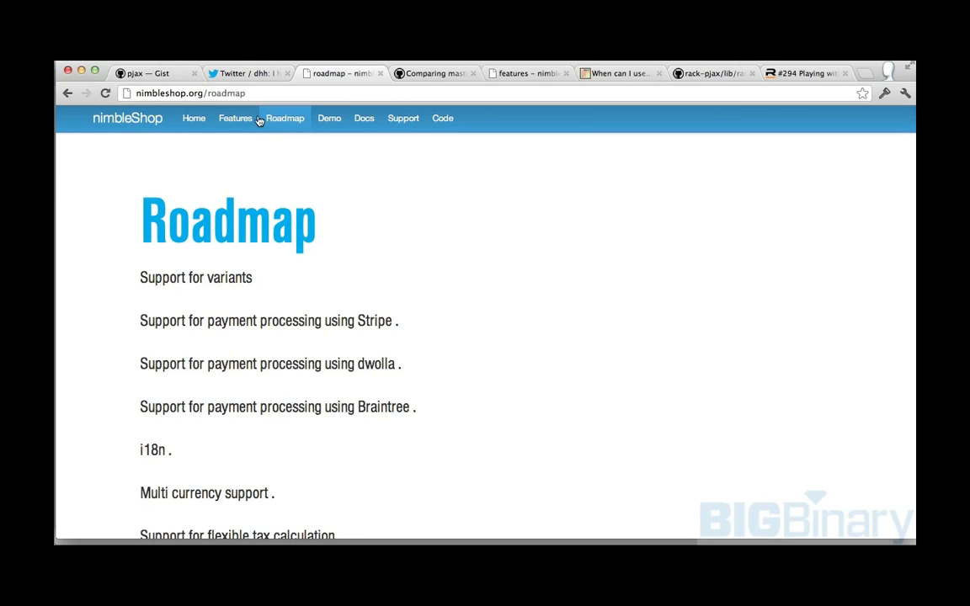
{"action": "left_click", "coordinate": [236, 118]}
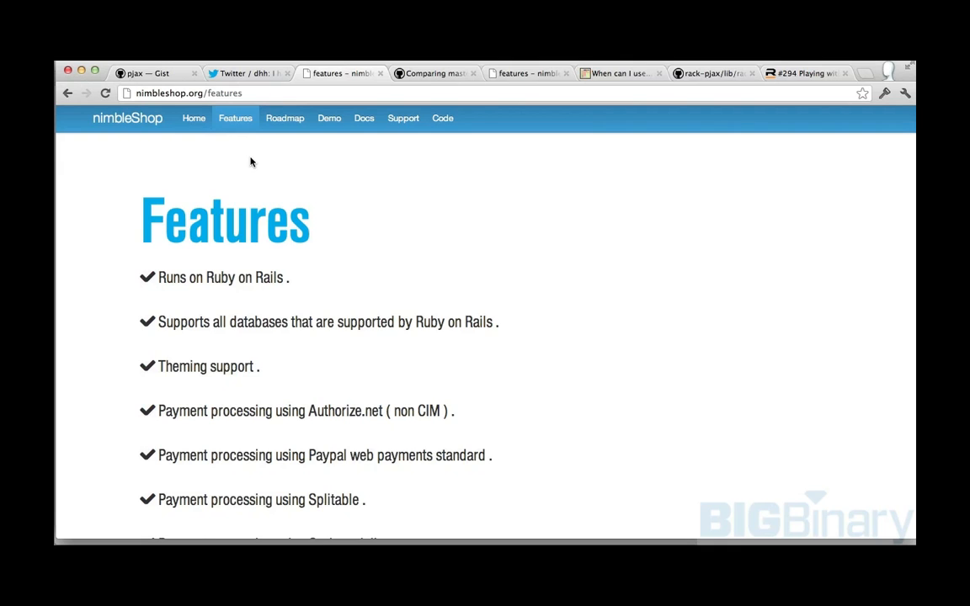
{"action": "mouse_move", "coordinate": [284, 118]}
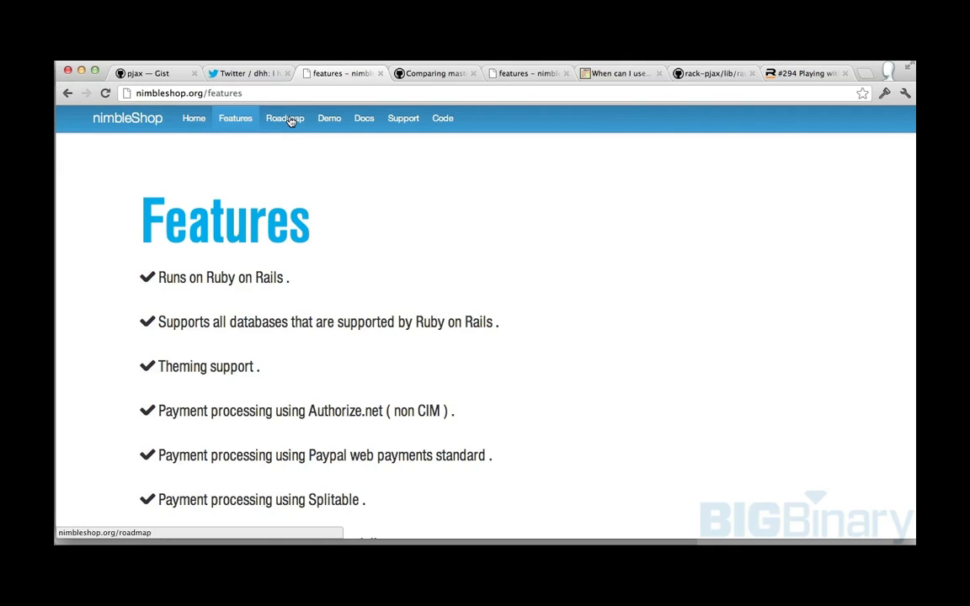
{"action": "left_click", "coordinate": [285, 118]}
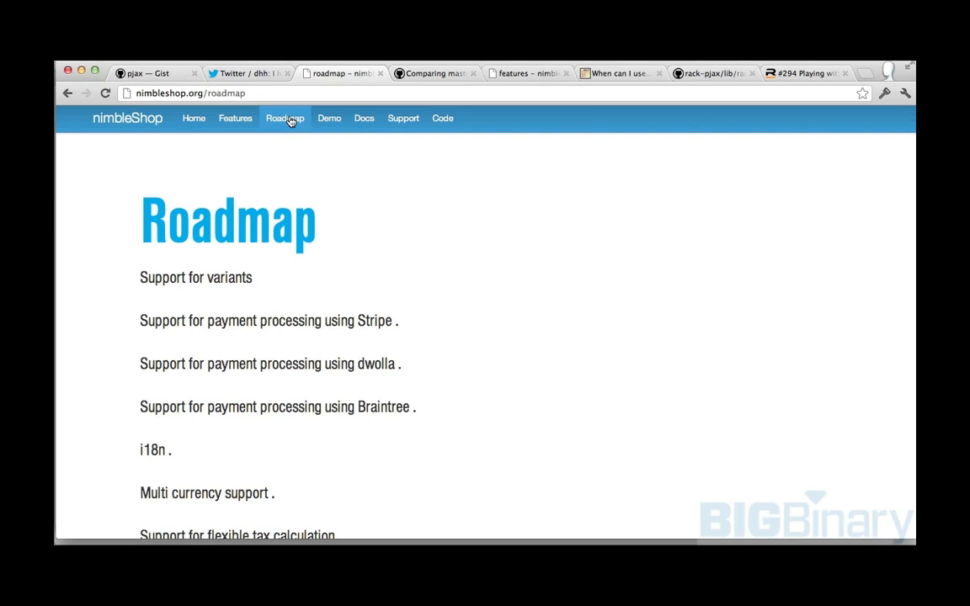
{"action": "mouse_move", "coordinate": [260, 133]}
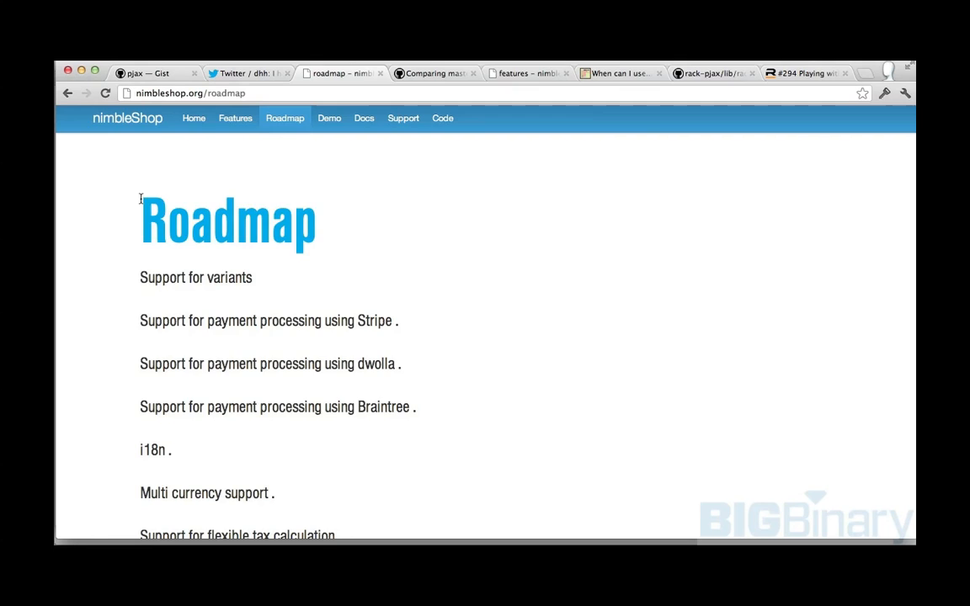
{"action": "left_click_drag", "start_coordinate": [142, 198], "coordinate": [275, 492]}
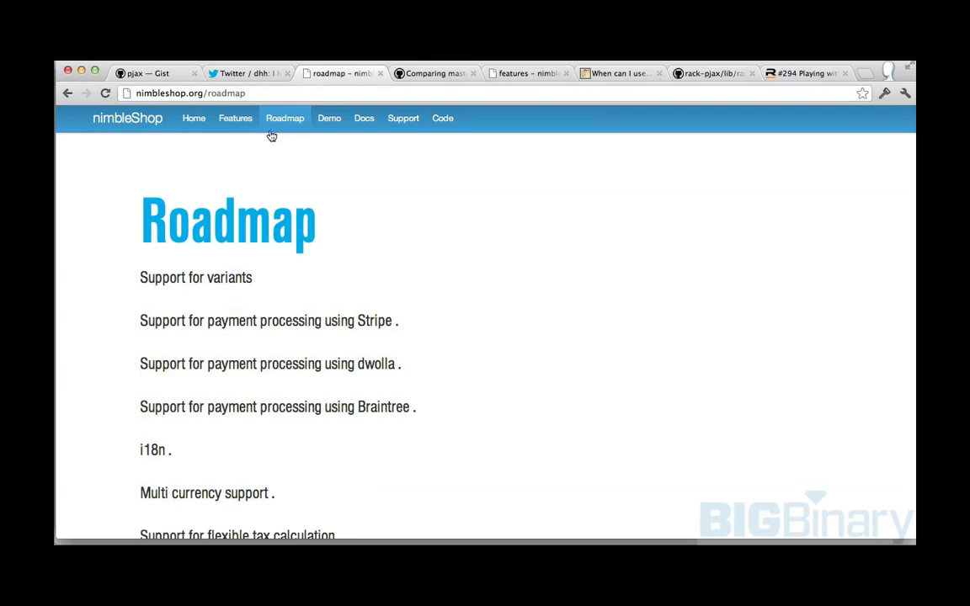
{"action": "mouse_move", "coordinate": [337, 74]}
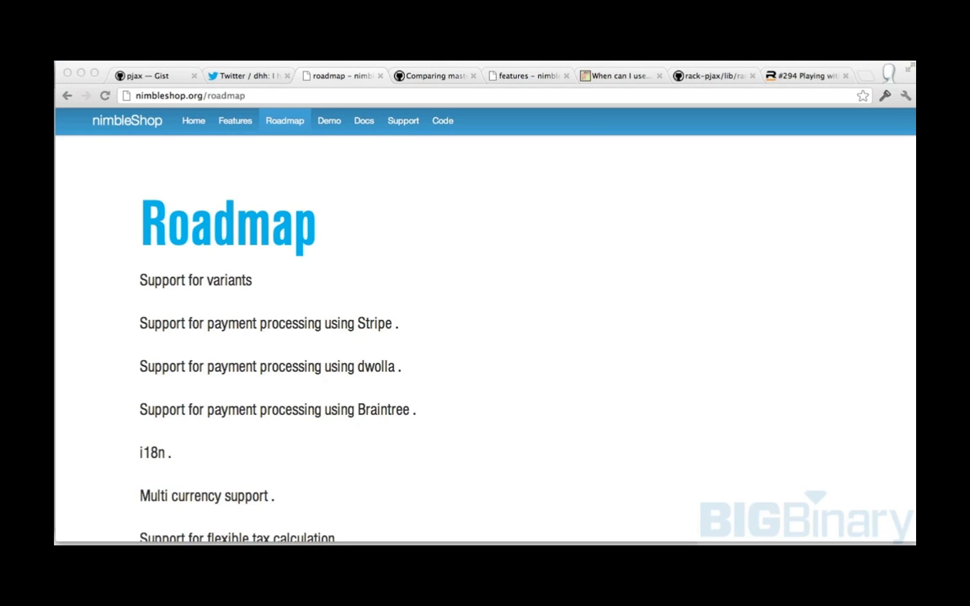
{"action": "mouse_move", "coordinate": [55, 352]}
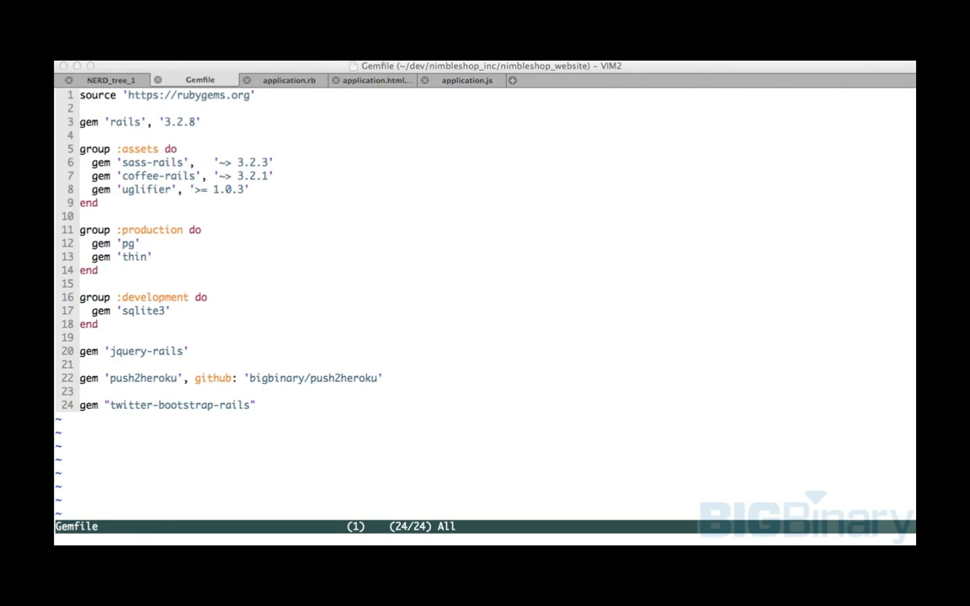
Step: Add '//= require jquery.pjax' after jquery_ujs in application.js
{"action": "left_click", "coordinate": [465, 81]}
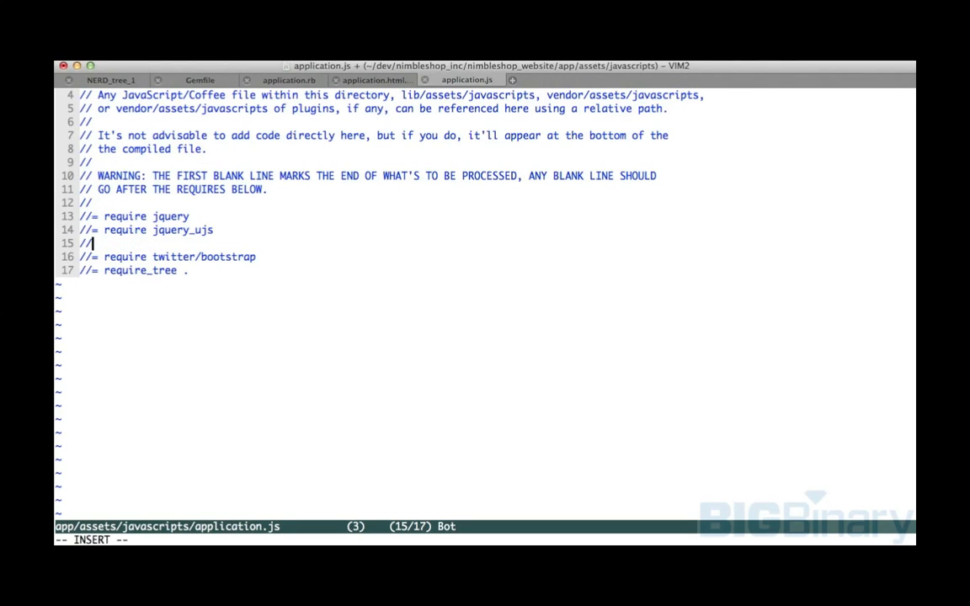
{"action": "key", "text": "BackSpace"}
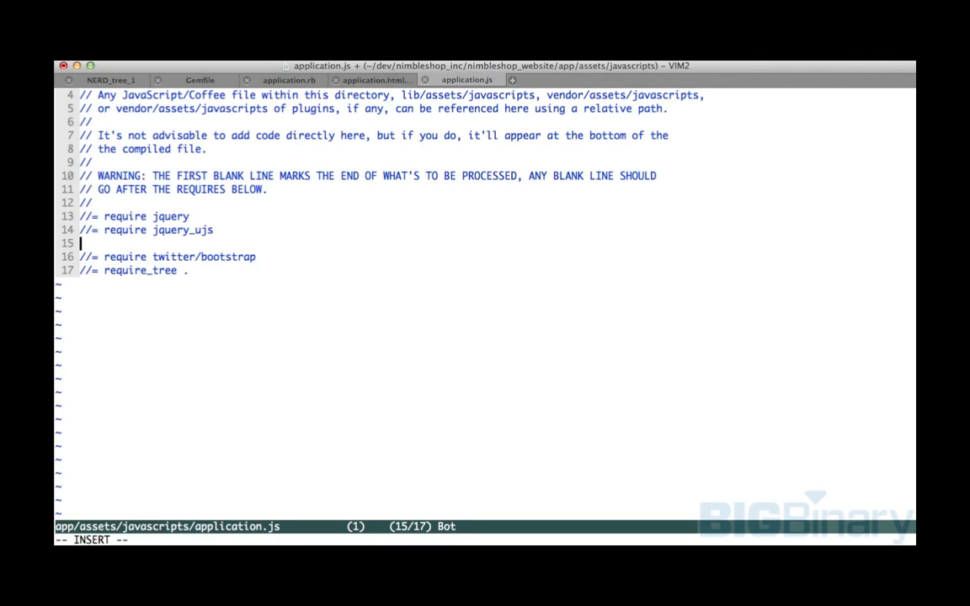
{"action": "type", "text": "//= require jquery.pjax"}
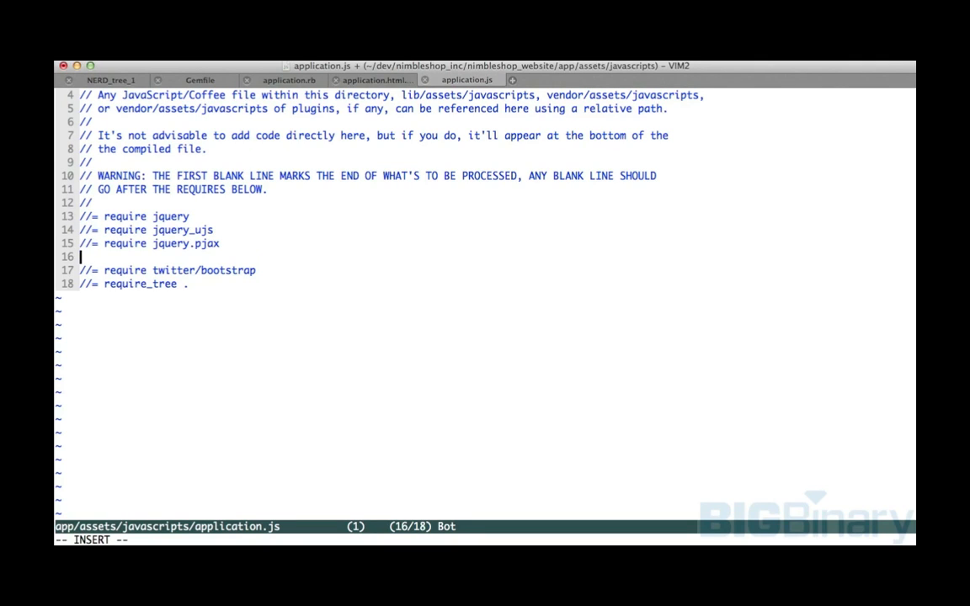
{"action": "key", "text": "BackSpace"}
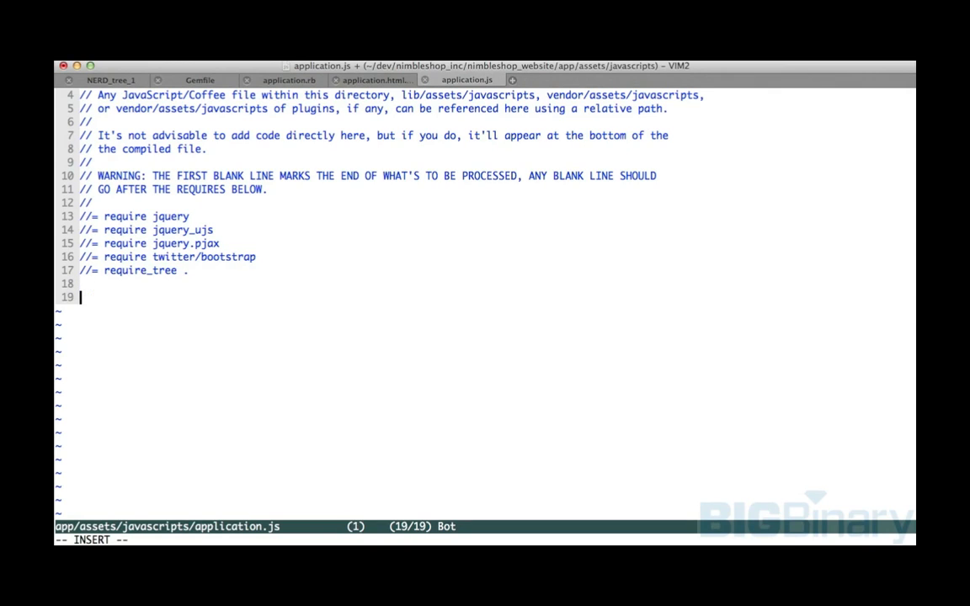
Step: Add $('a').pjax('[data-pjax-container]'); to application.js and move to the layout template
{"action": "type", "text": "$('a').pjax('[data-pjax-container]');"}
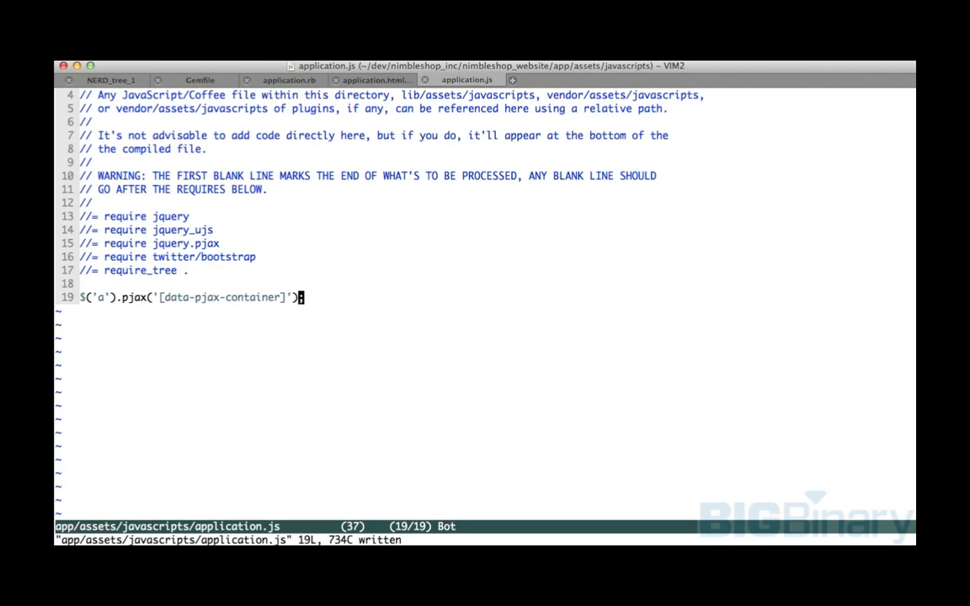
{"action": "type", "text": ";"}
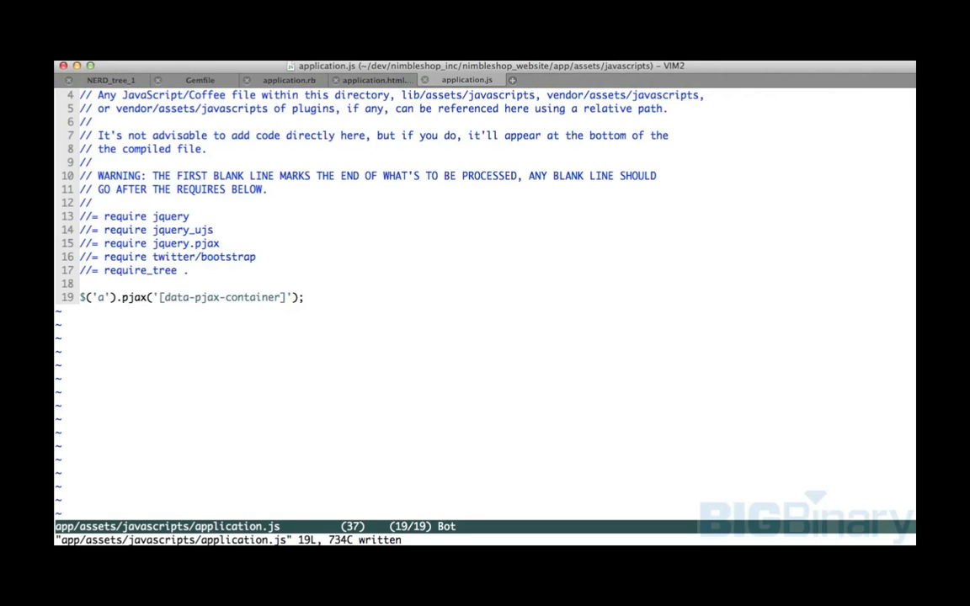
{"action": "left_click", "coordinate": [374, 79]}
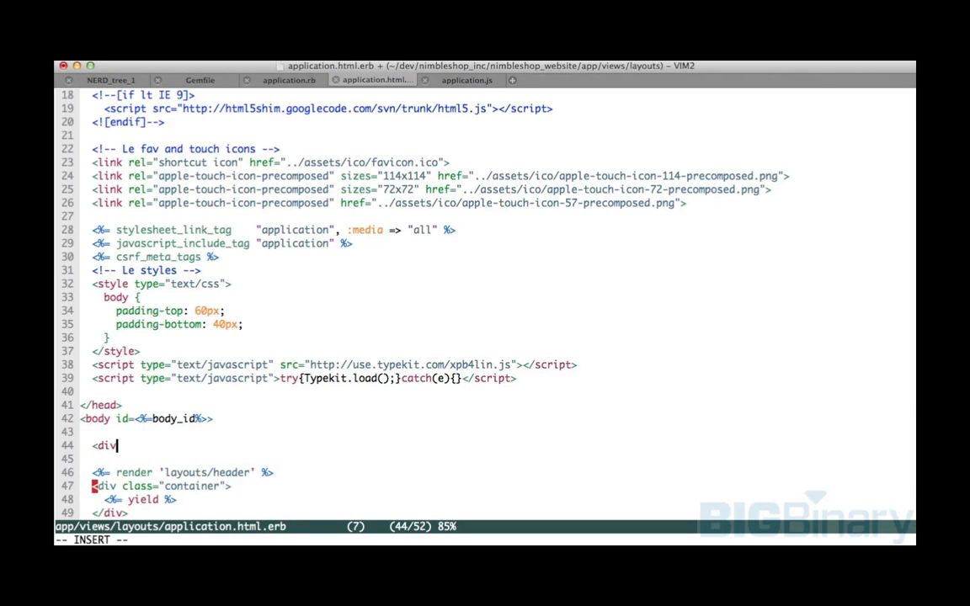
Step: Wrap the layout's header and container in a <div data-pjax-container> closed with </div>
{"action": "type", "text": "data-"}
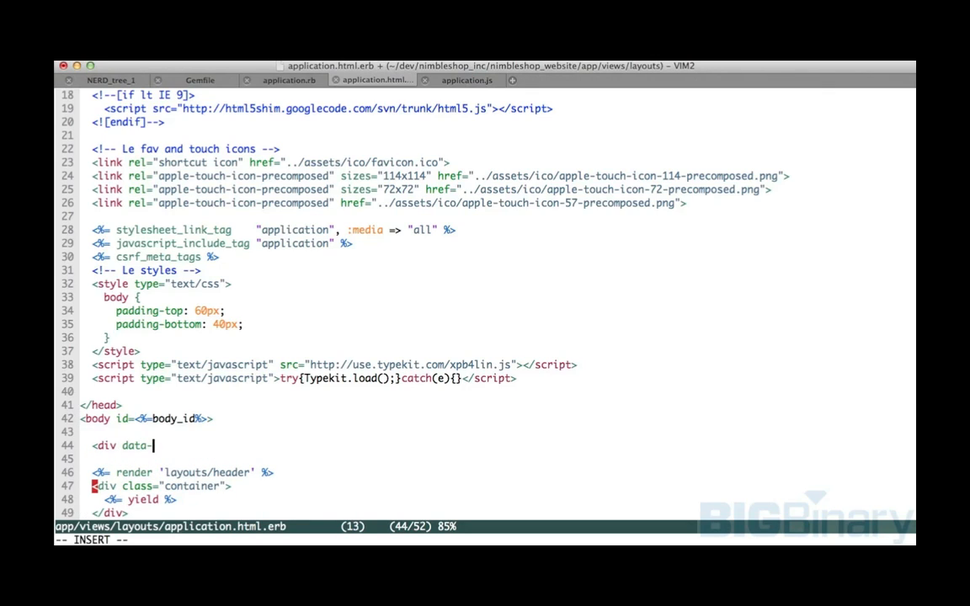
{"action": "type", "text": "pjax-"}
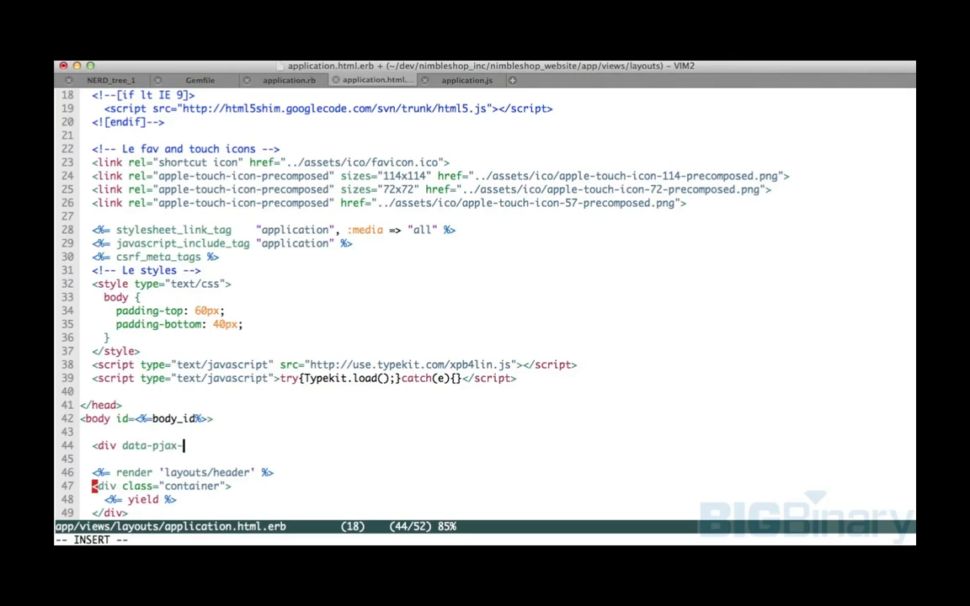
{"action": "type", "text": "container>"}
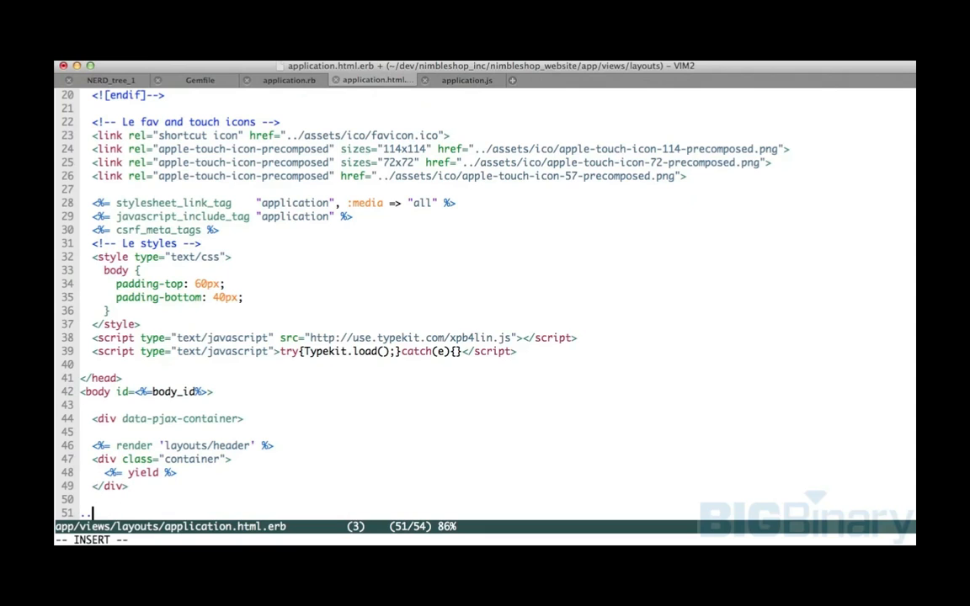
{"action": "type", "text": "</div>"}
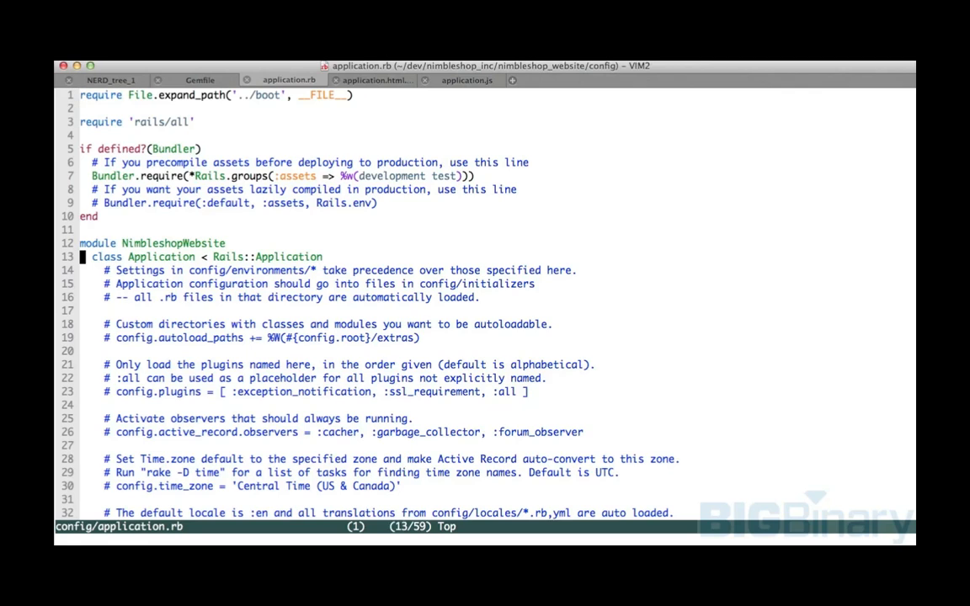
Step: Add config.middleware.use Rack::Pjax to config/application.rb
{"action": "type", "text": "config.middleware.use Rack::Pja"}
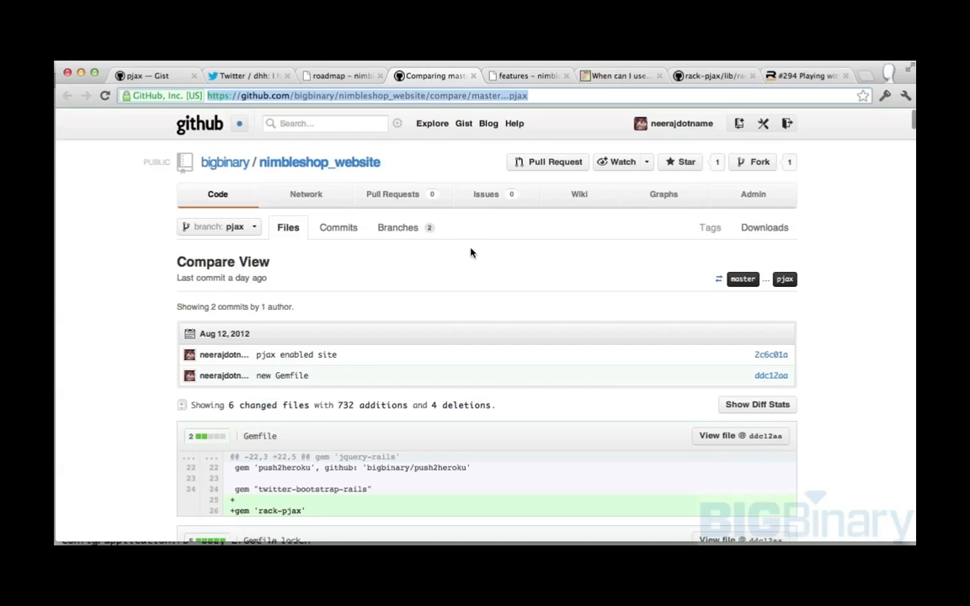
Step: Scroll through the Gemfile, application.js, layout, application.rb and jquery.pjax.js diffs, then go to the deployed Features page
{"action": "scroll", "scroll_direction": "down", "scroll_amount": 3}
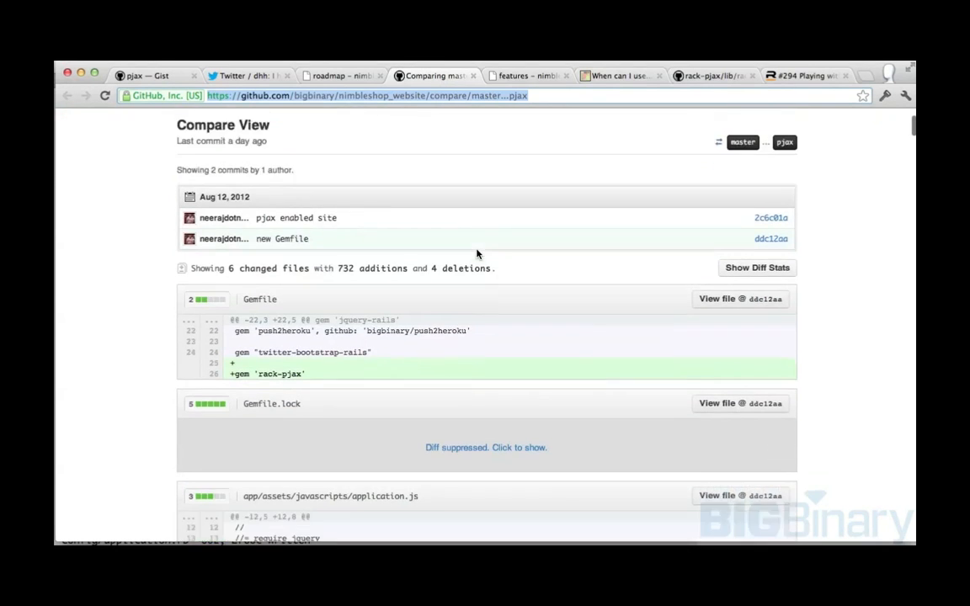
{"action": "scroll", "scroll_direction": "down", "scroll_amount": 3}
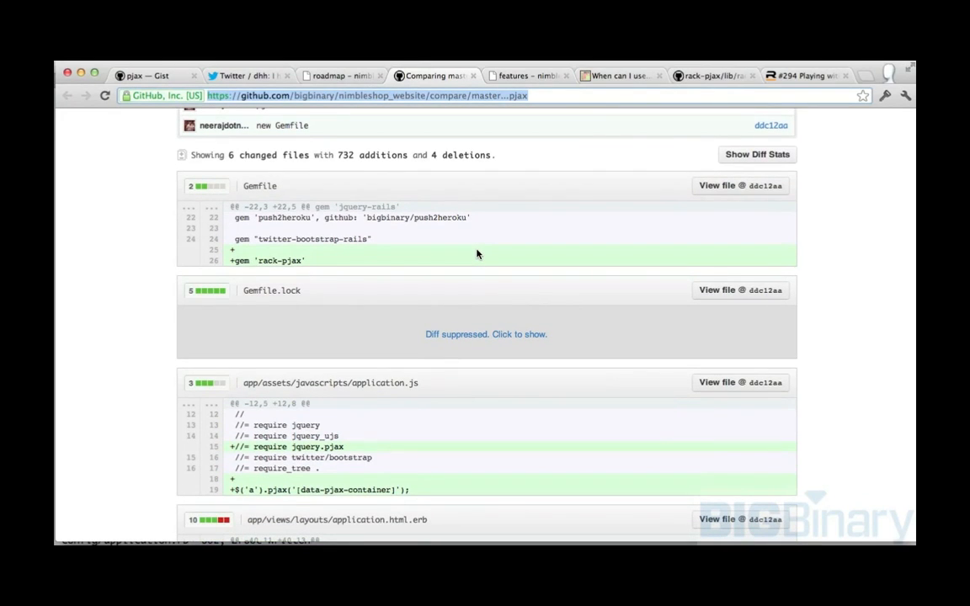
{"action": "scroll", "scroll_direction": "down", "scroll_amount": 3}
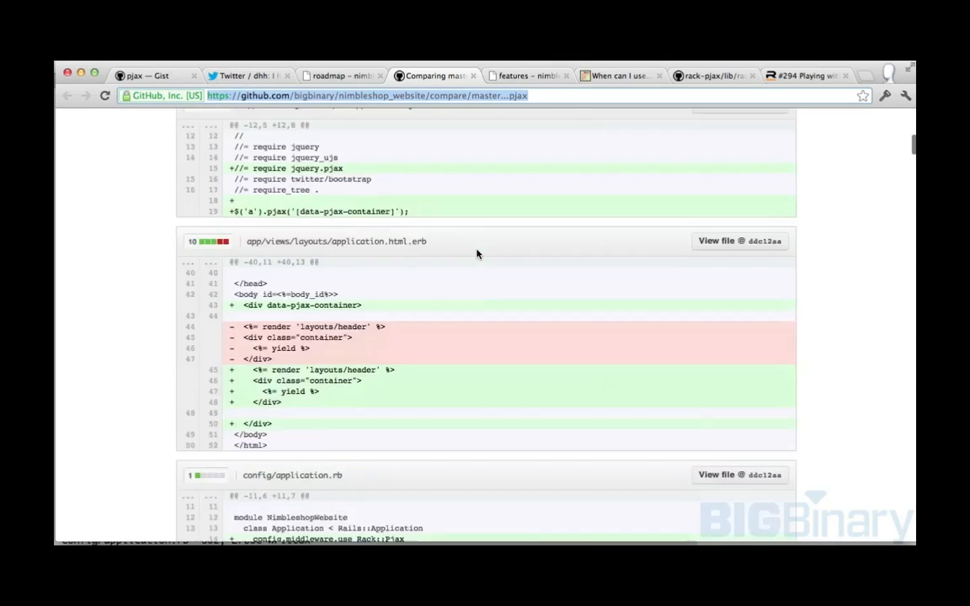
{"action": "scroll", "scroll_direction": "down", "scroll_amount": 3}
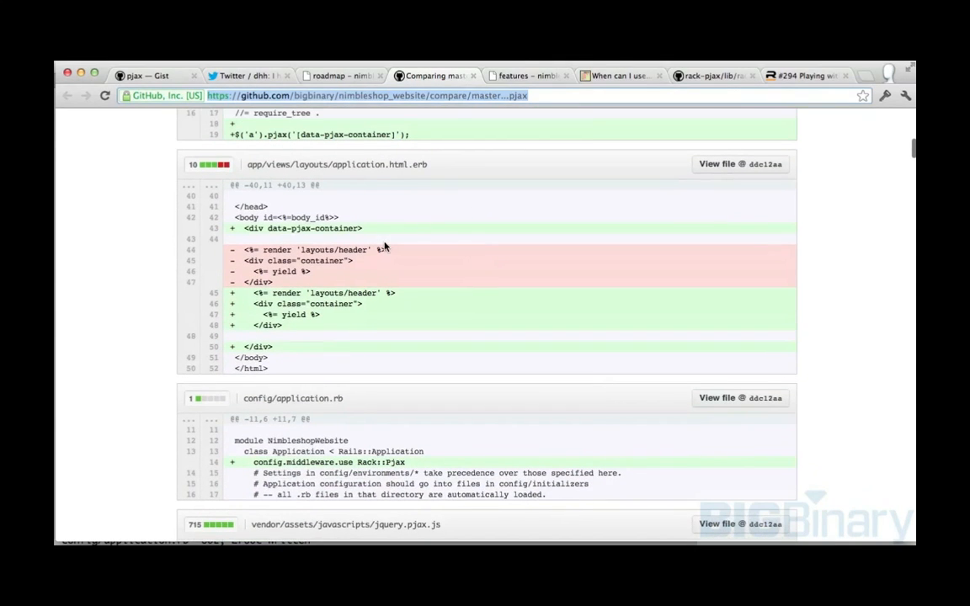
{"action": "scroll", "scroll_direction": "down", "scroll_amount": 3}
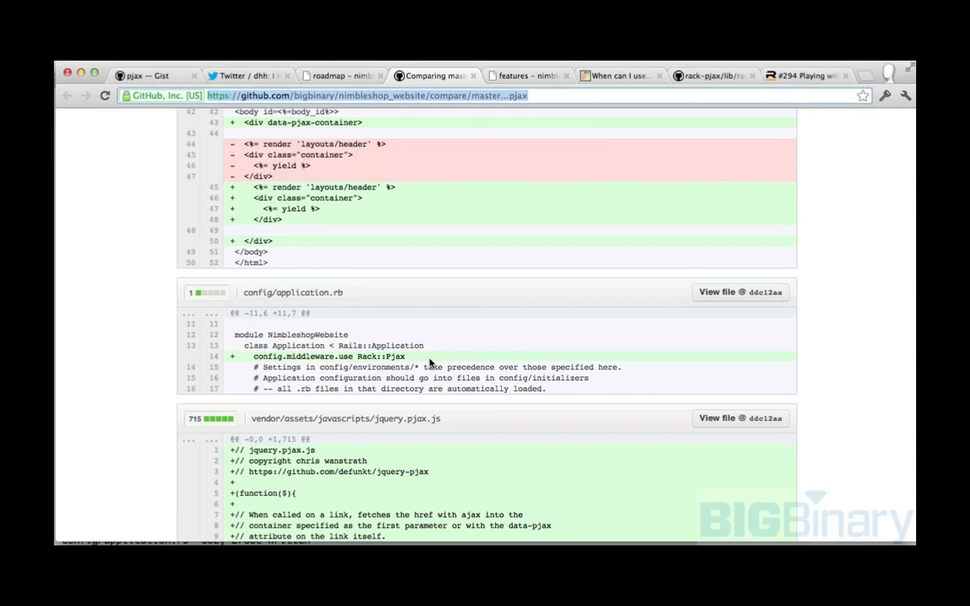
{"action": "left_click", "coordinate": [522, 76]}
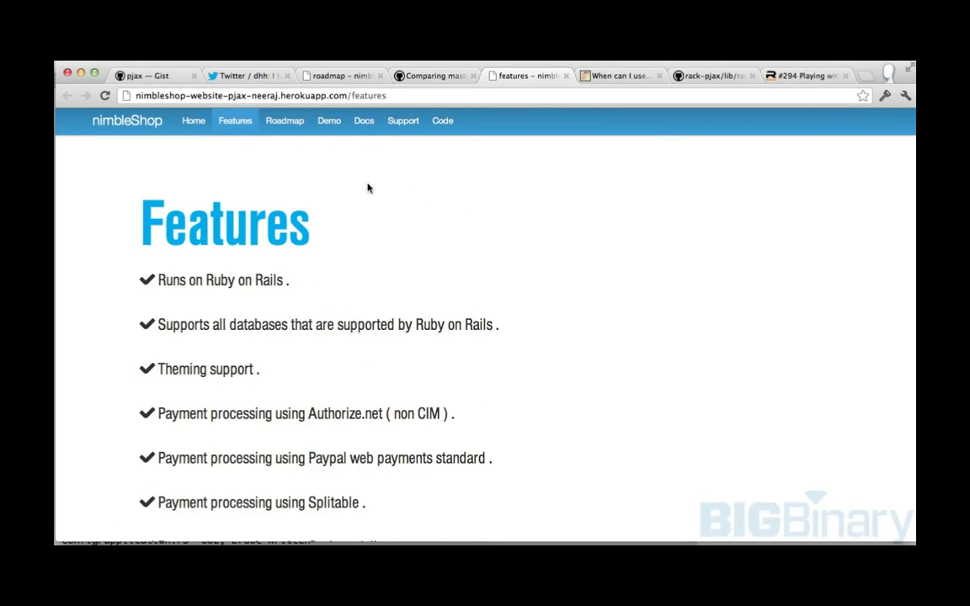
{"action": "mouse_move", "coordinate": [285, 122]}
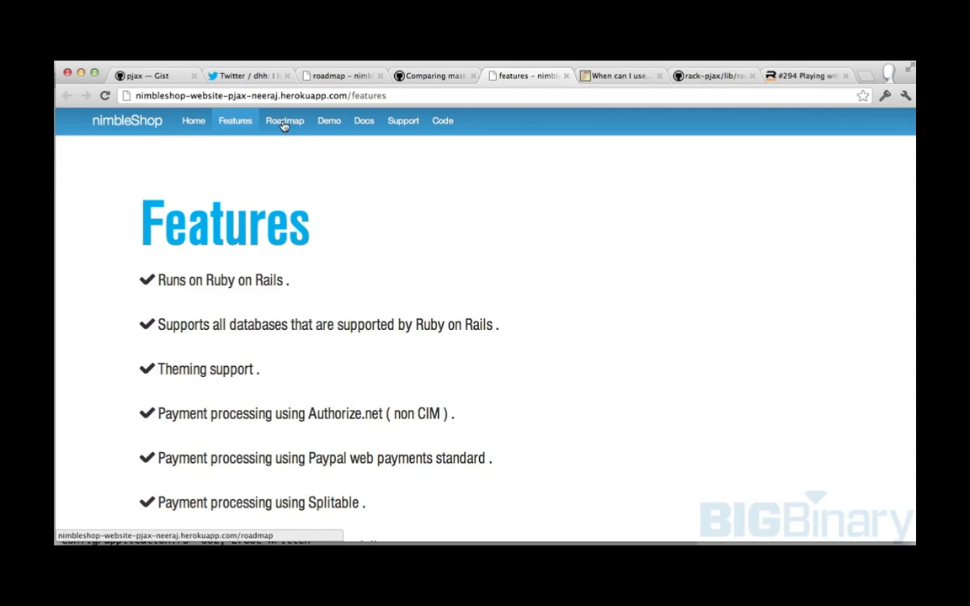
Step: Record the Roadmap page load in the DevTools Network panel and read the roadmap request's response
{"action": "left_click", "coordinate": [285, 122]}
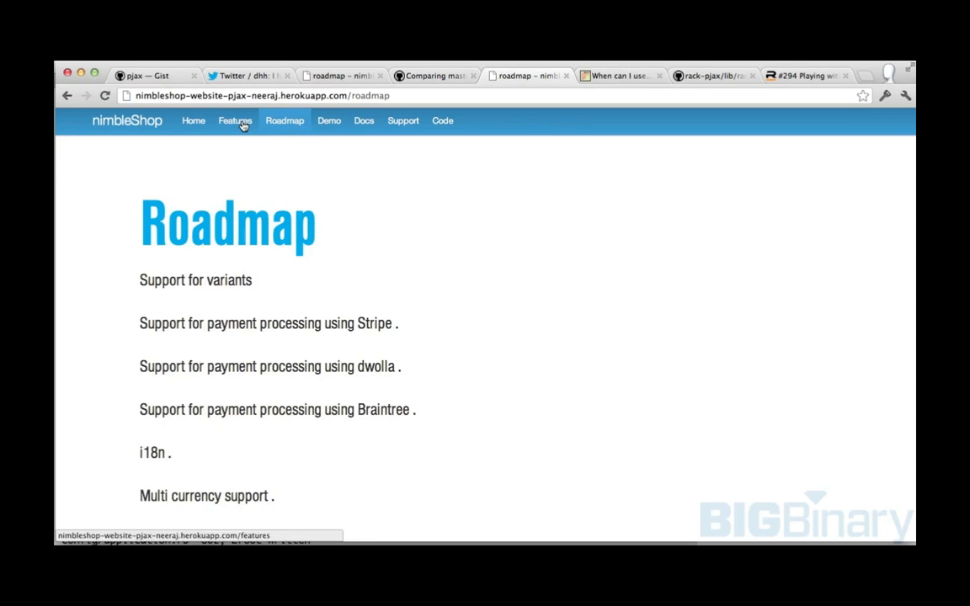
{"action": "left_click", "coordinate": [236, 122]}
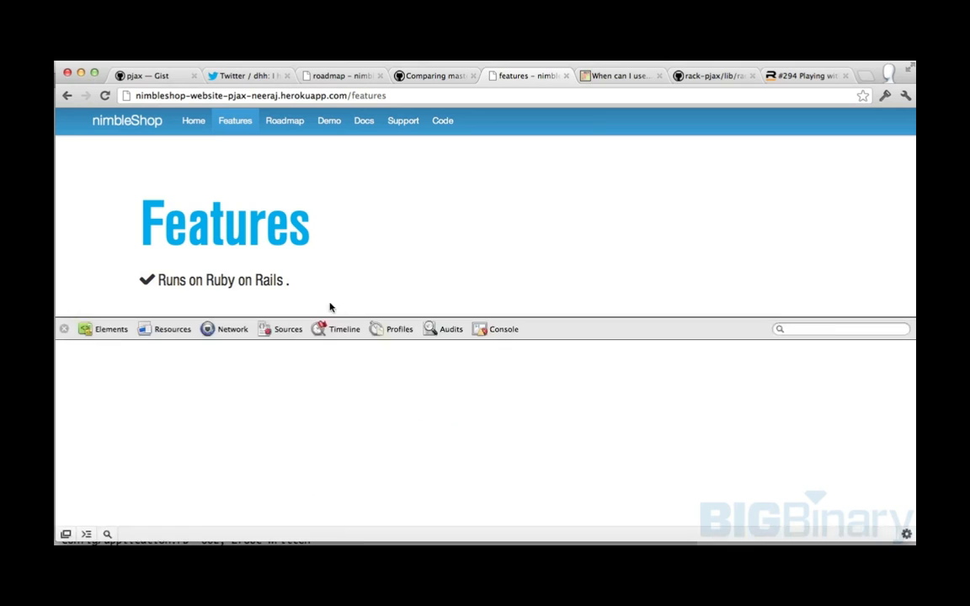
{"action": "left_click", "coordinate": [233, 328]}
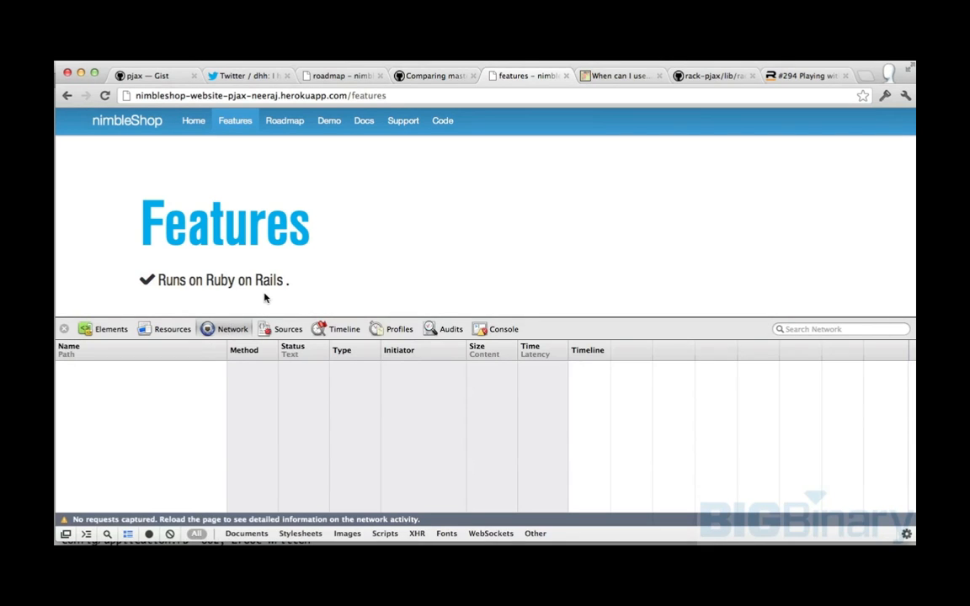
{"action": "mouse_move", "coordinate": [236, 121]}
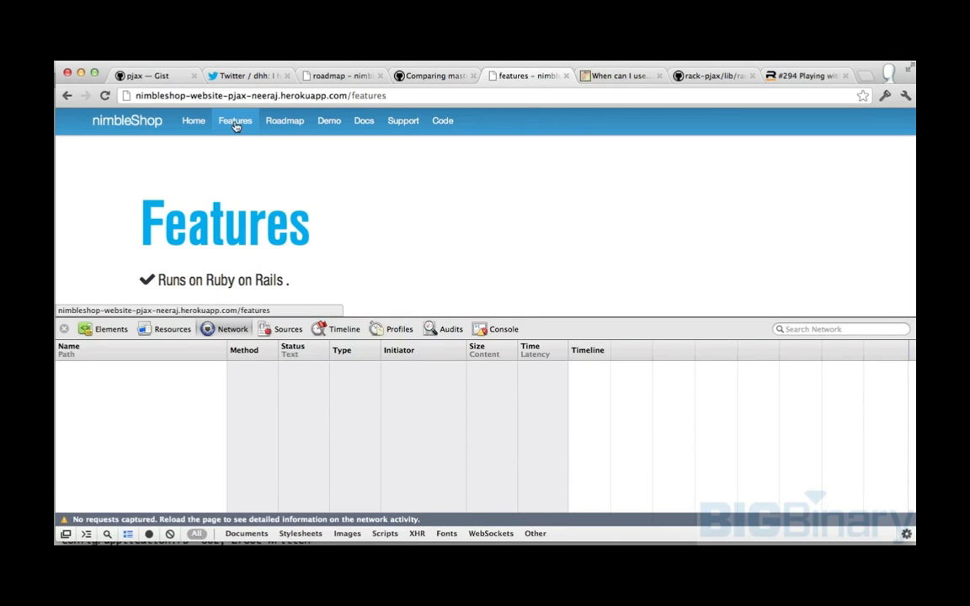
{"action": "left_click", "coordinate": [285, 121]}
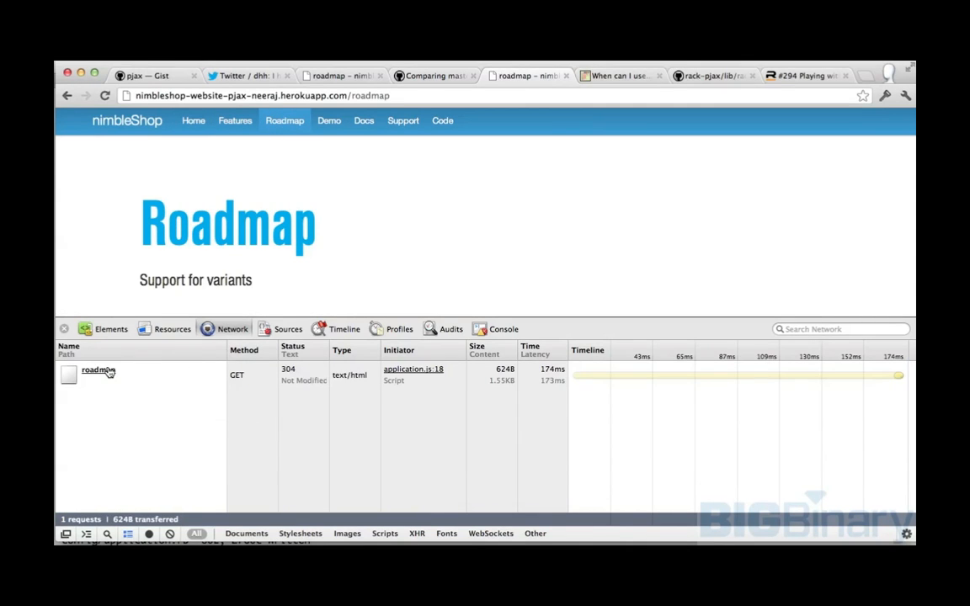
{"action": "left_click", "coordinate": [98, 370]}
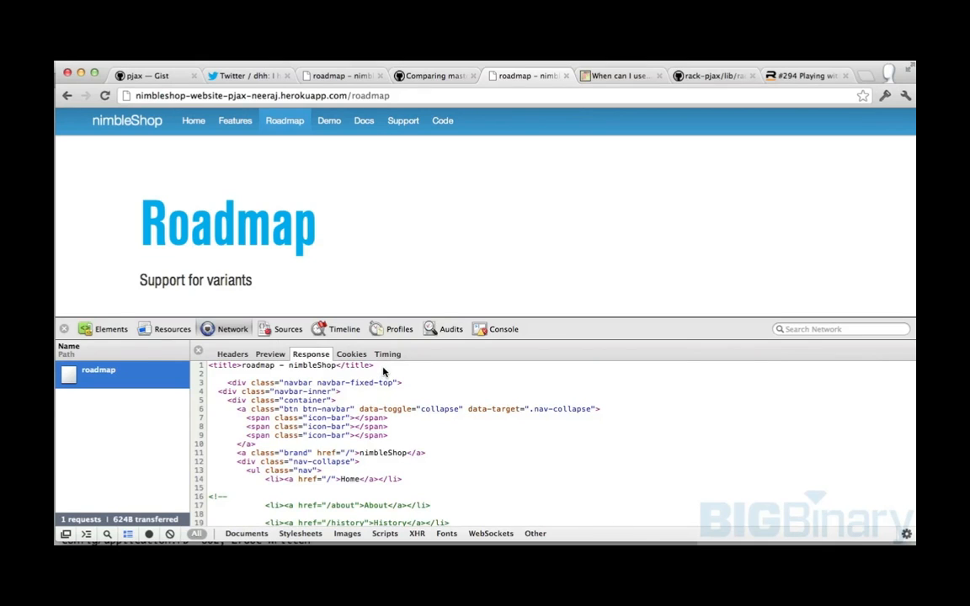
{"action": "mouse_move", "coordinate": [212, 364]}
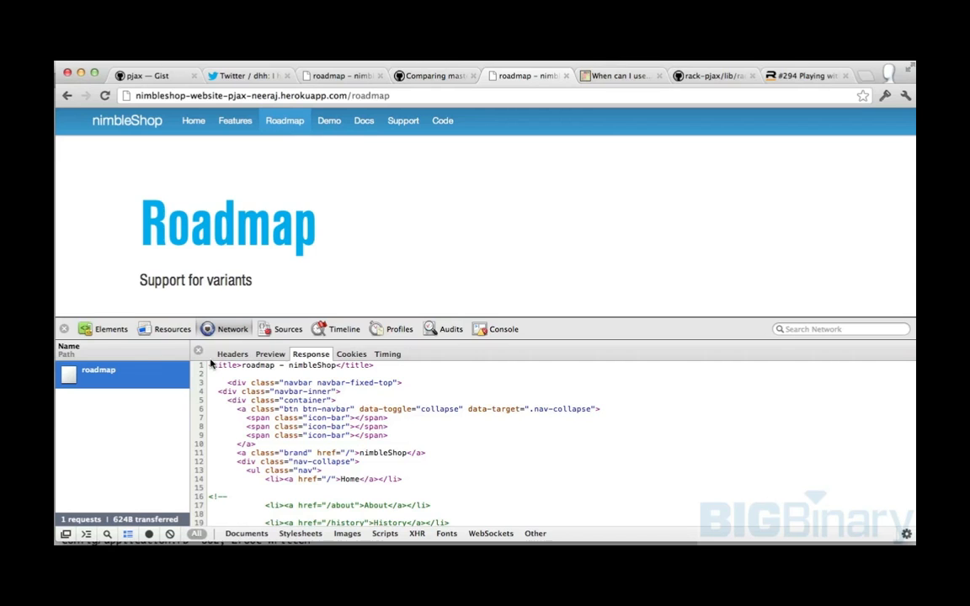
{"action": "mouse_move", "coordinate": [303, 411]}
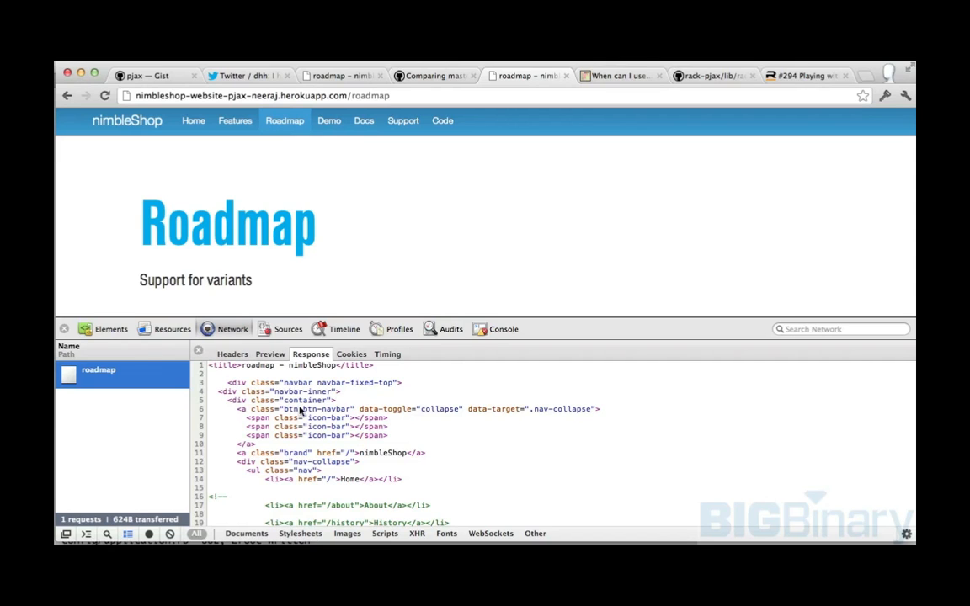
{"action": "scroll", "scroll_direction": "down", "scroll_amount": 3}
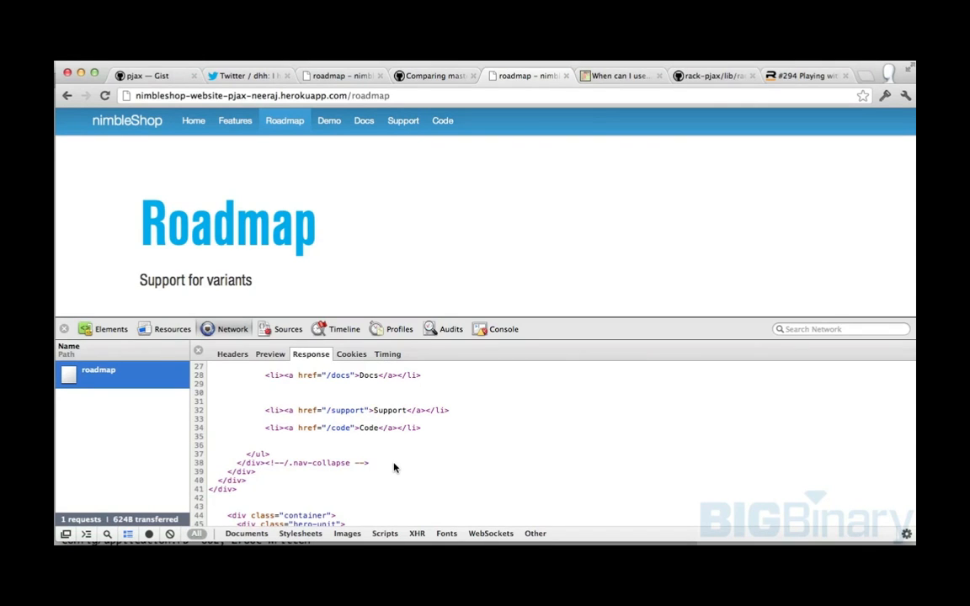
Step: Record the Features and home page loads as network requests
{"action": "left_click", "coordinate": [434, 76]}
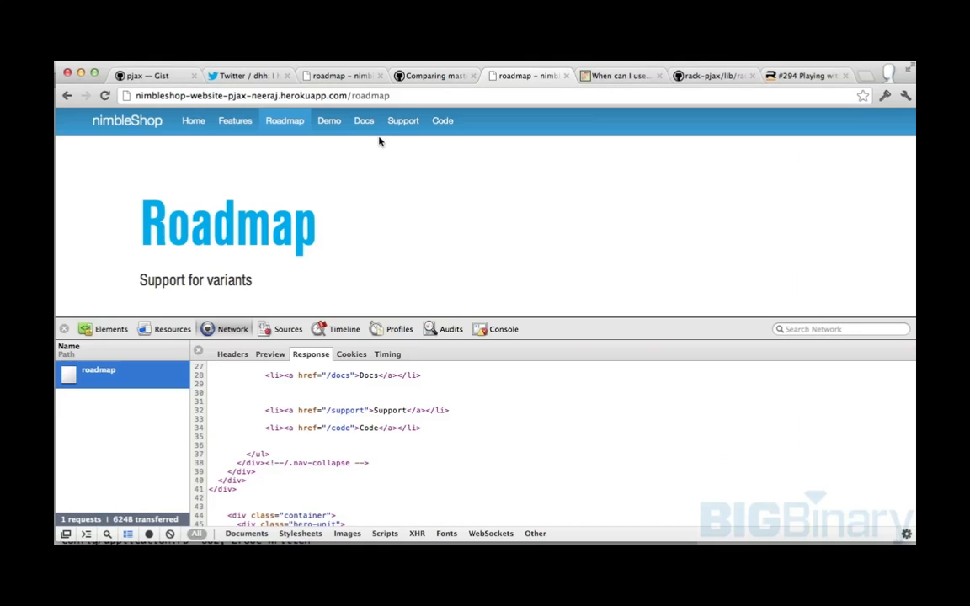
{"action": "left_click", "coordinate": [236, 122]}
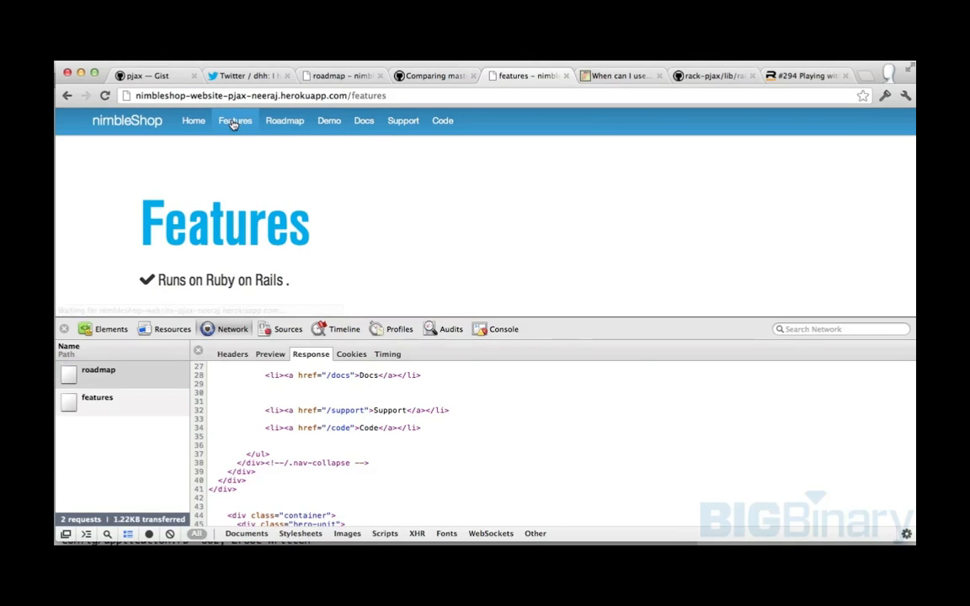
{"action": "left_click", "coordinate": [192, 121]}
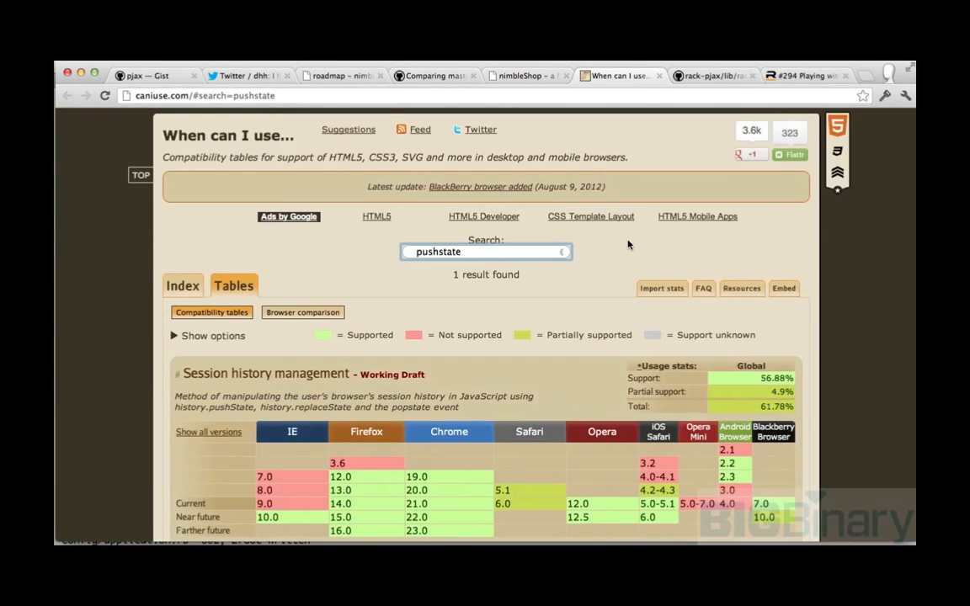
{"action": "scroll", "scroll_direction": "down", "scroll_amount": 3}
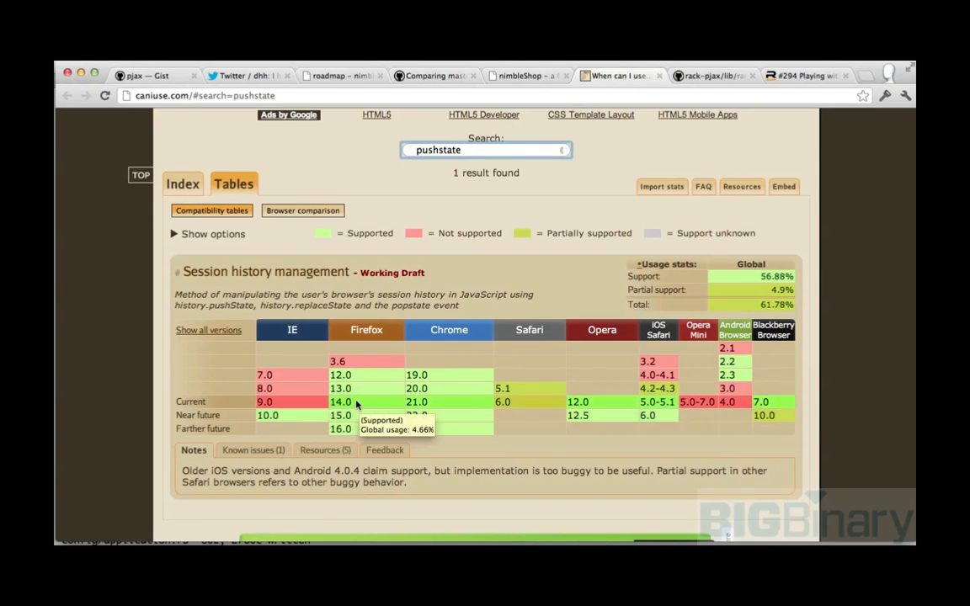
{"action": "mouse_move", "coordinate": [434, 404]}
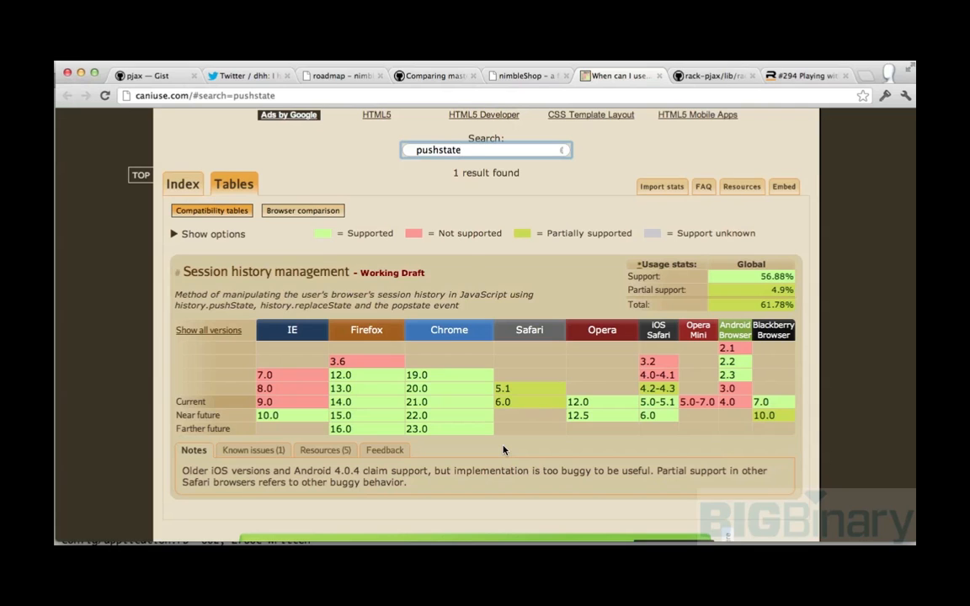
{"action": "mouse_move", "coordinate": [364, 285]}
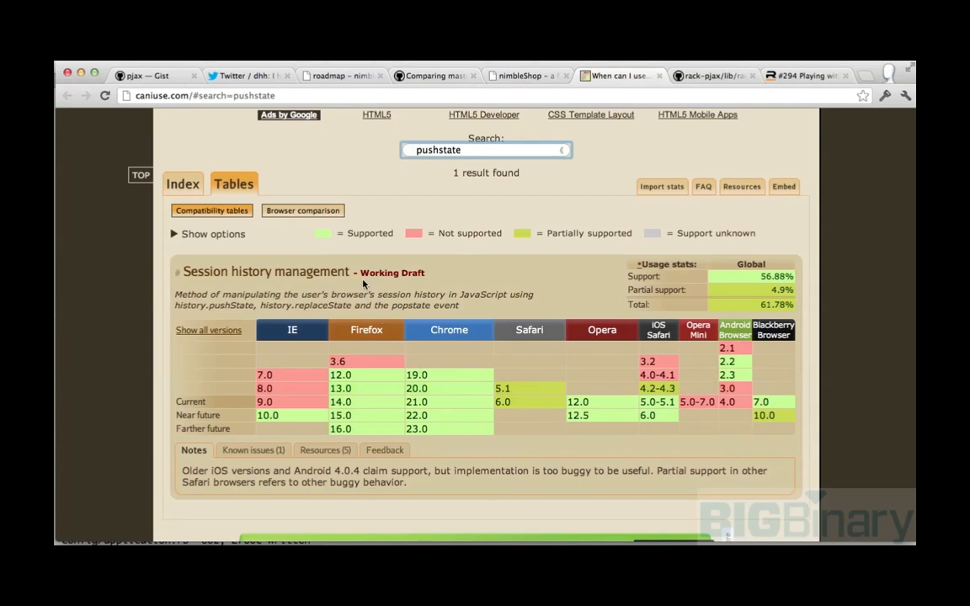
{"action": "left_click", "coordinate": [341, 76]}
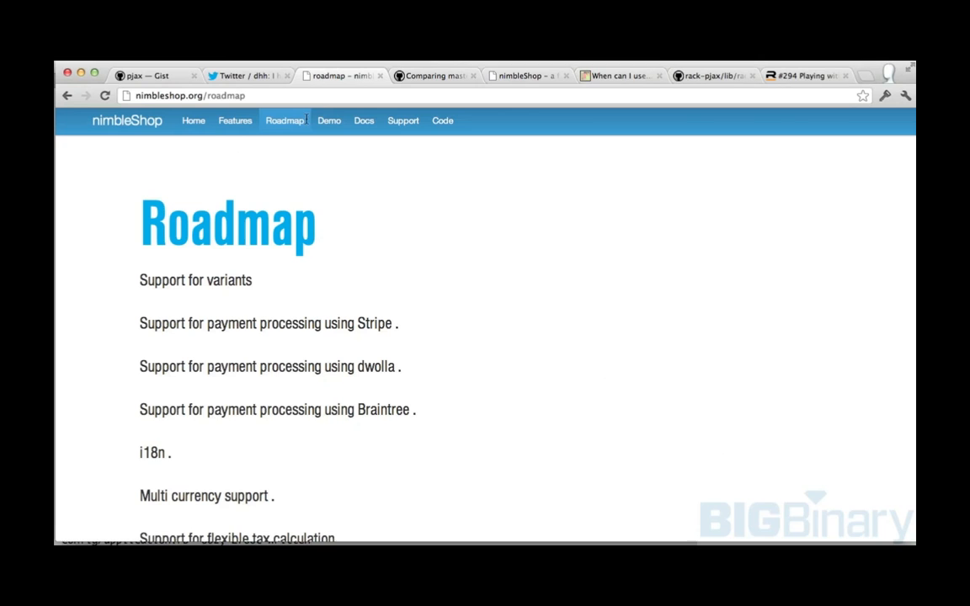
Step: Load the nimbleshop.org home page and then its Features page from the navbar
{"action": "left_click", "coordinate": [192, 121]}
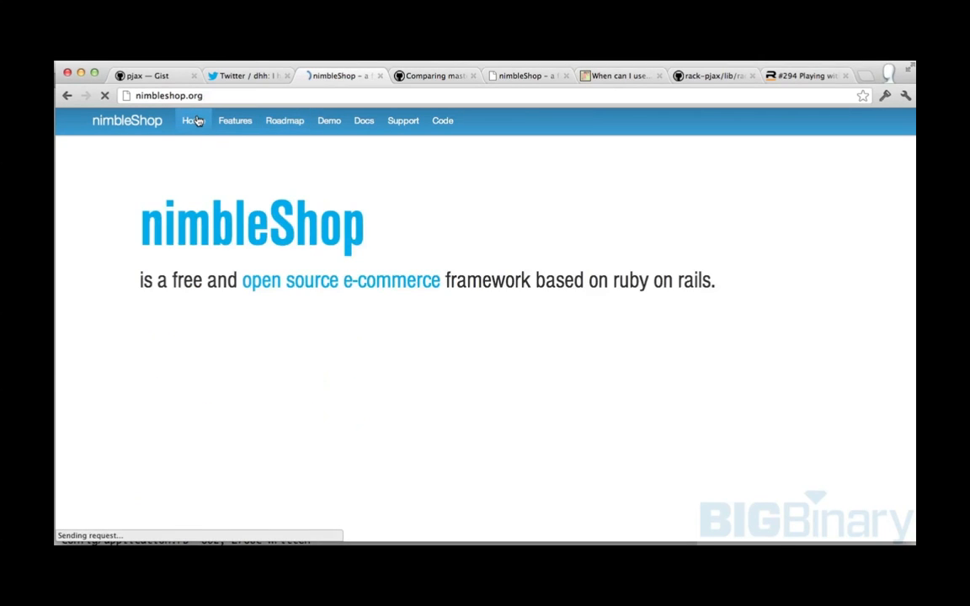
{"action": "left_click", "coordinate": [235, 121]}
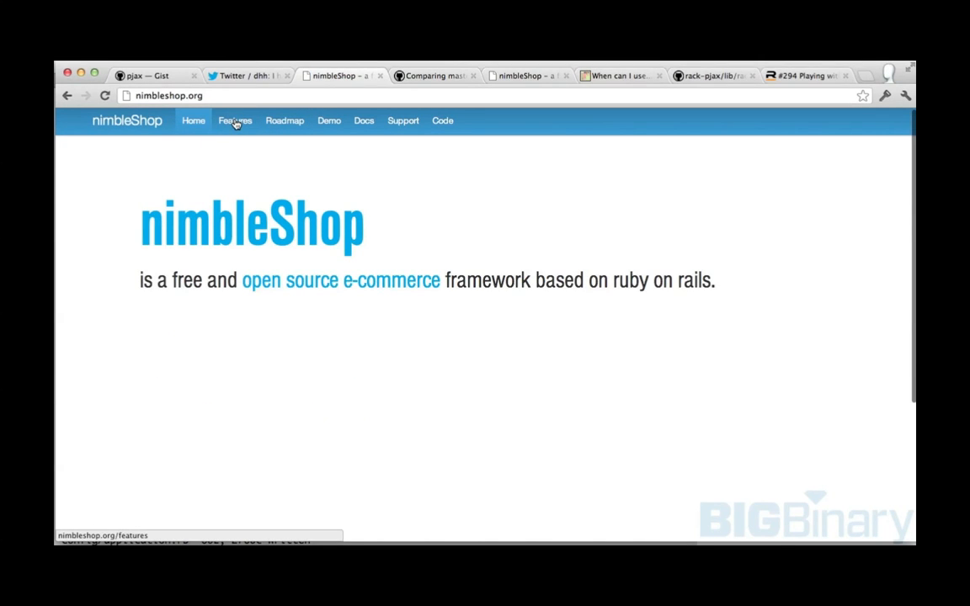
{"action": "left_click", "coordinate": [234, 122]}
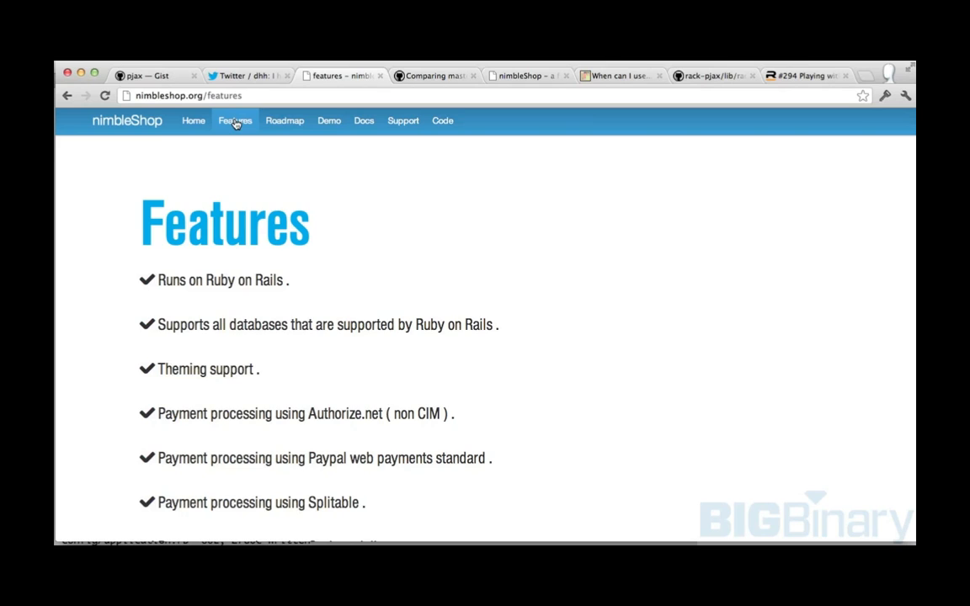
{"action": "mouse_move", "coordinate": [402, 121]}
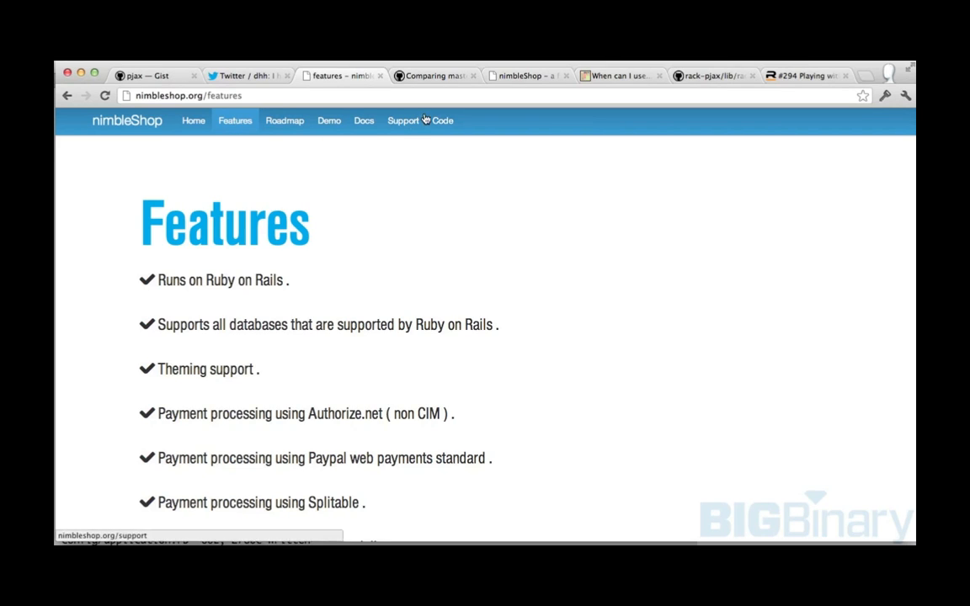
{"action": "mouse_move", "coordinate": [434, 76]}
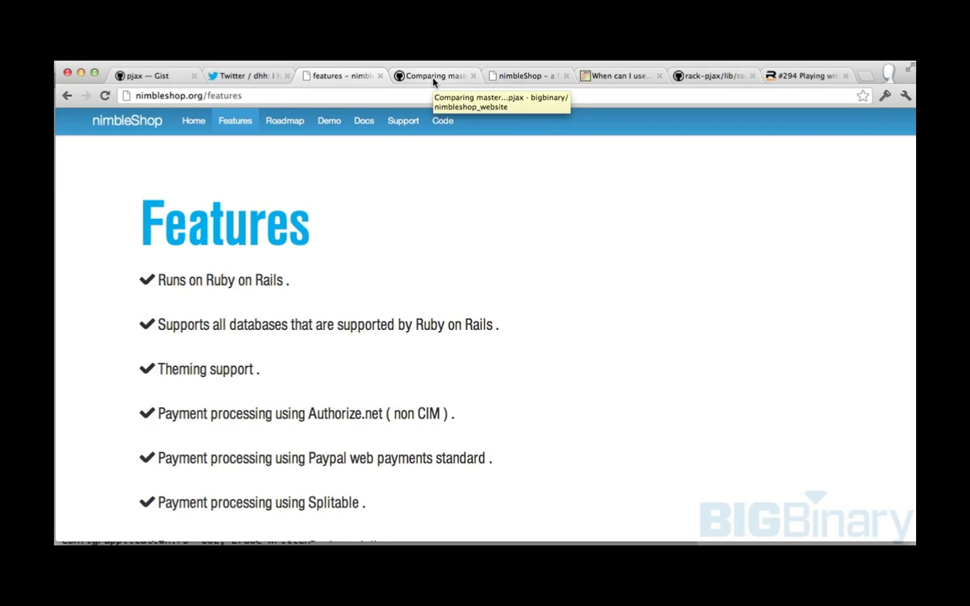
Step: On the Heroku nimbleShop tab, load Features then Roadmap while the Network panel records
{"action": "left_click", "coordinate": [522, 76]}
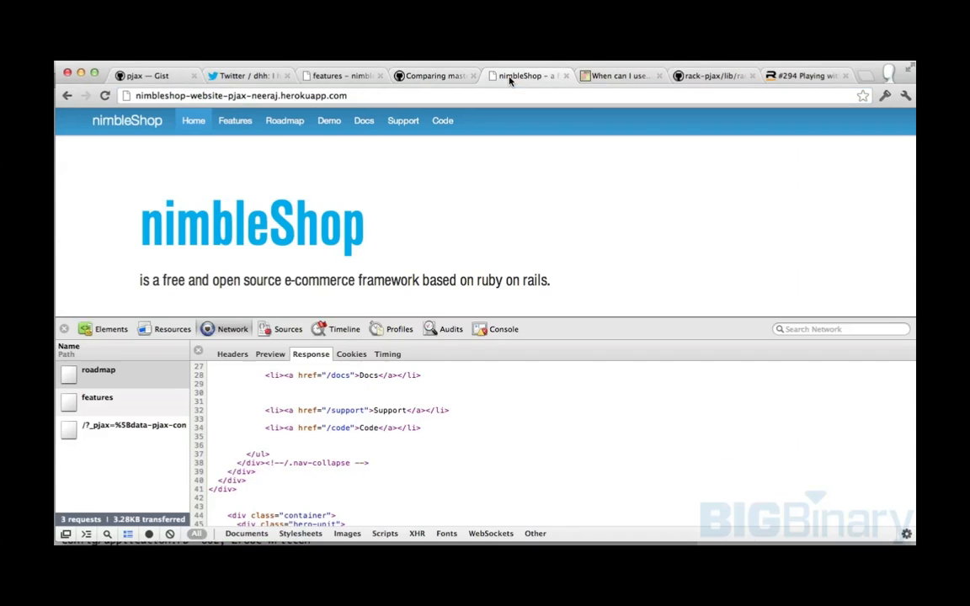
{"action": "left_click", "coordinate": [236, 121]}
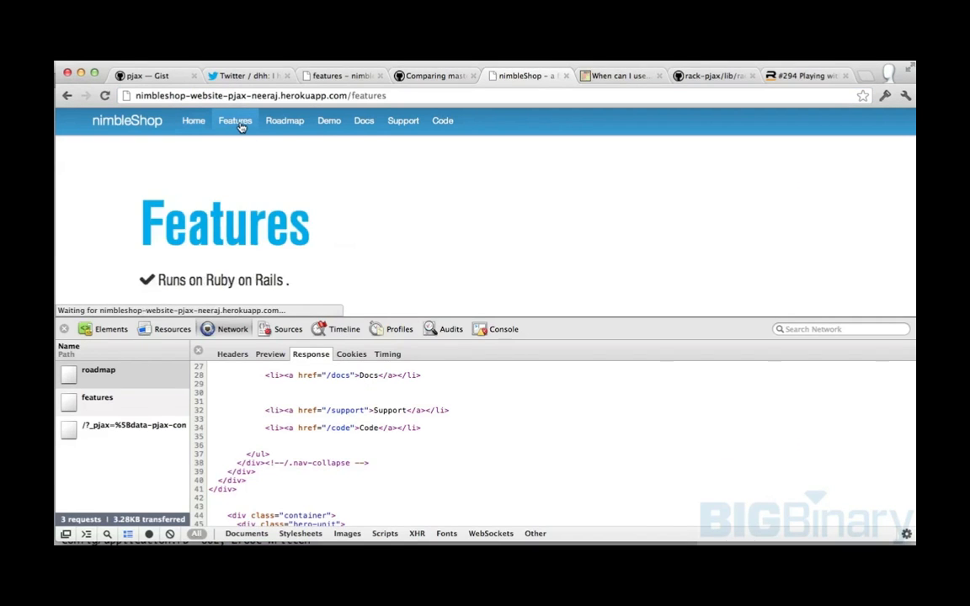
{"action": "left_click", "coordinate": [284, 121]}
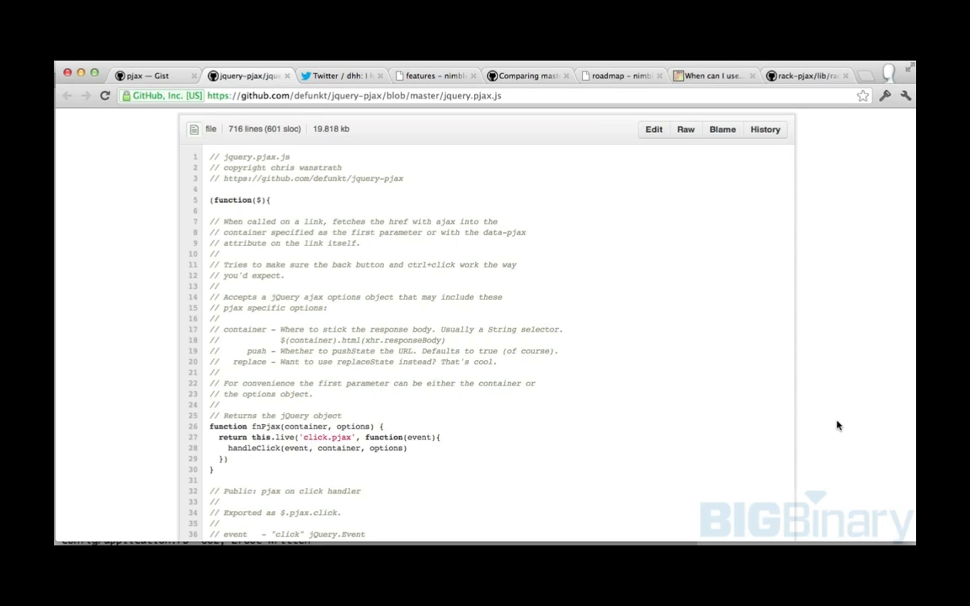
Step: Scroll jquery.pjax.js past handleClick to the beforeSend handler setting the X-PJAX request headers
{"action": "scroll", "scroll_direction": "down", "scroll_amount": 3}
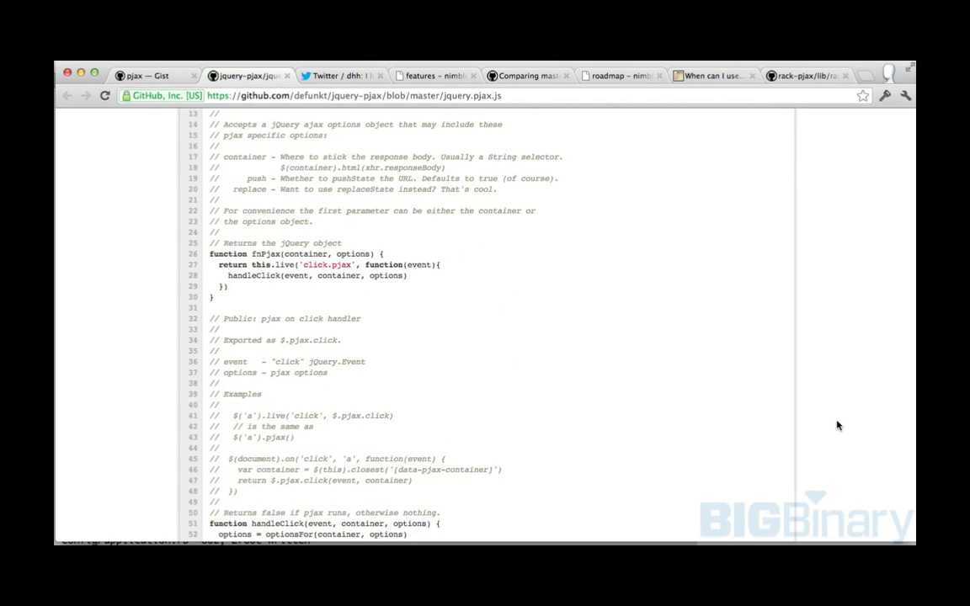
{"action": "scroll", "scroll_direction": "down", "scroll_amount": 3}
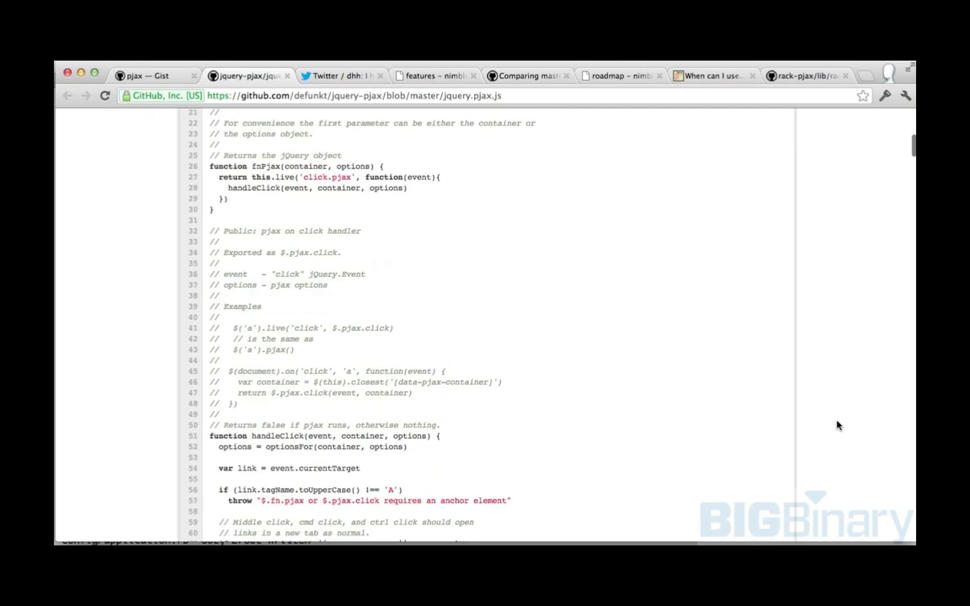
{"action": "scroll", "scroll_direction": "down", "scroll_amount": 3}
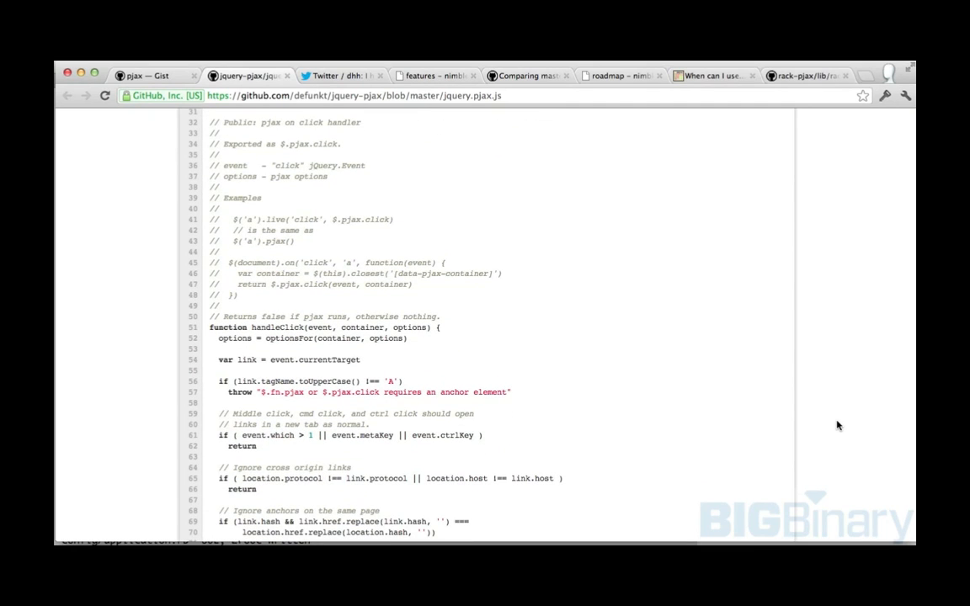
{"action": "scroll", "scroll_direction": "down", "scroll_amount": 3}
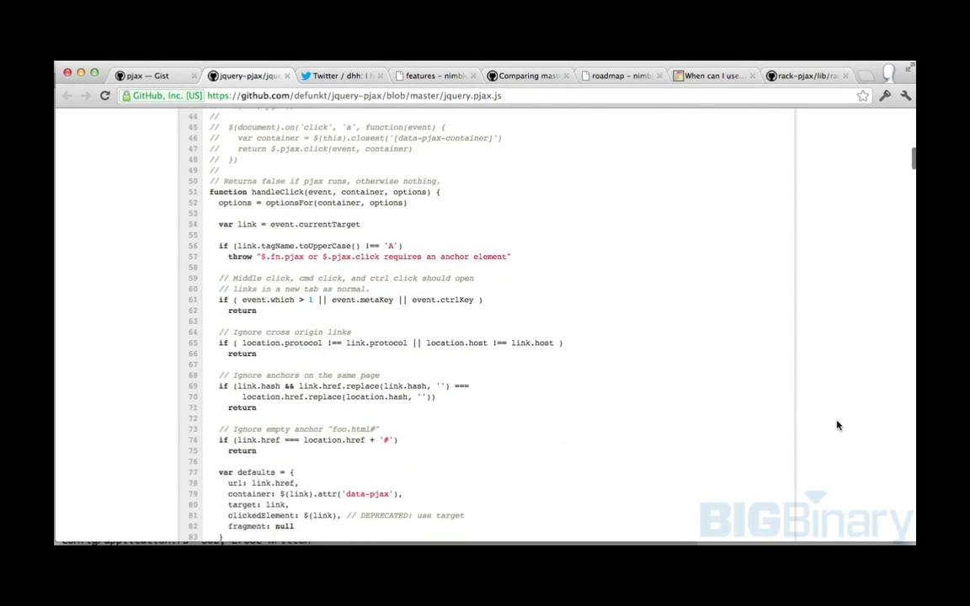
{"action": "scroll", "scroll_direction": "down", "scroll_amount": 3}
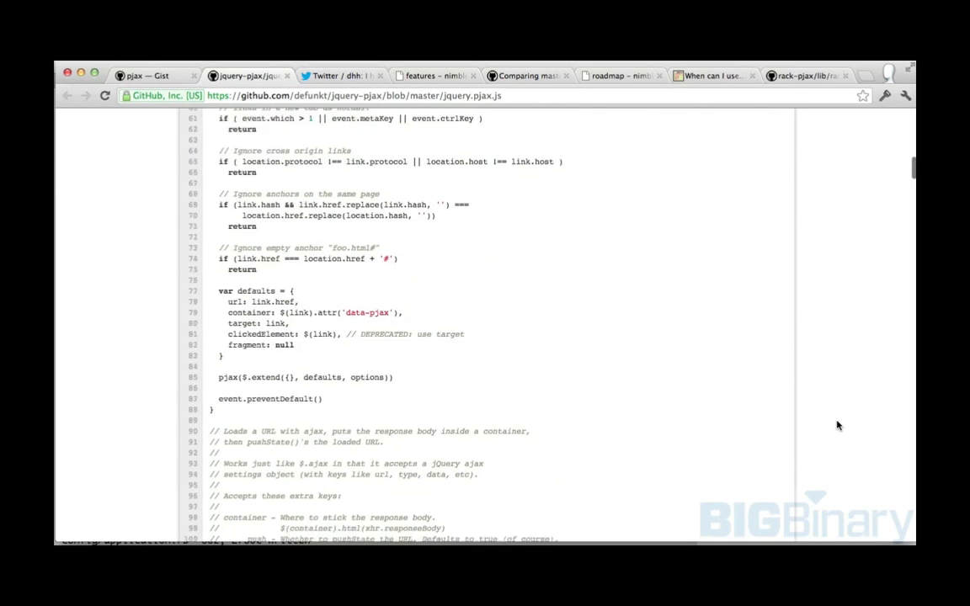
{"action": "scroll", "scroll_direction": "down", "scroll_amount": 3}
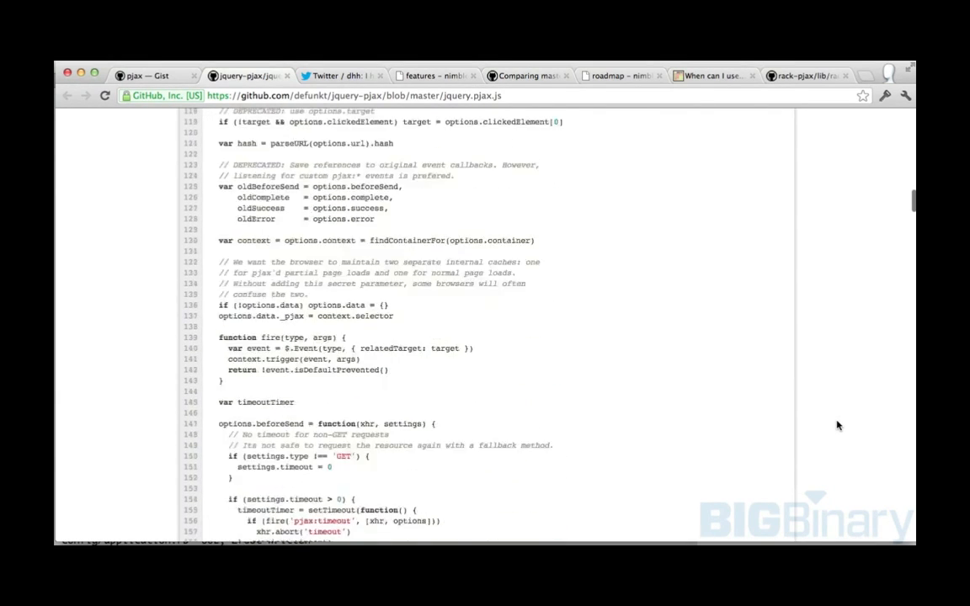
{"action": "scroll", "scroll_direction": "down", "scroll_amount": 3}
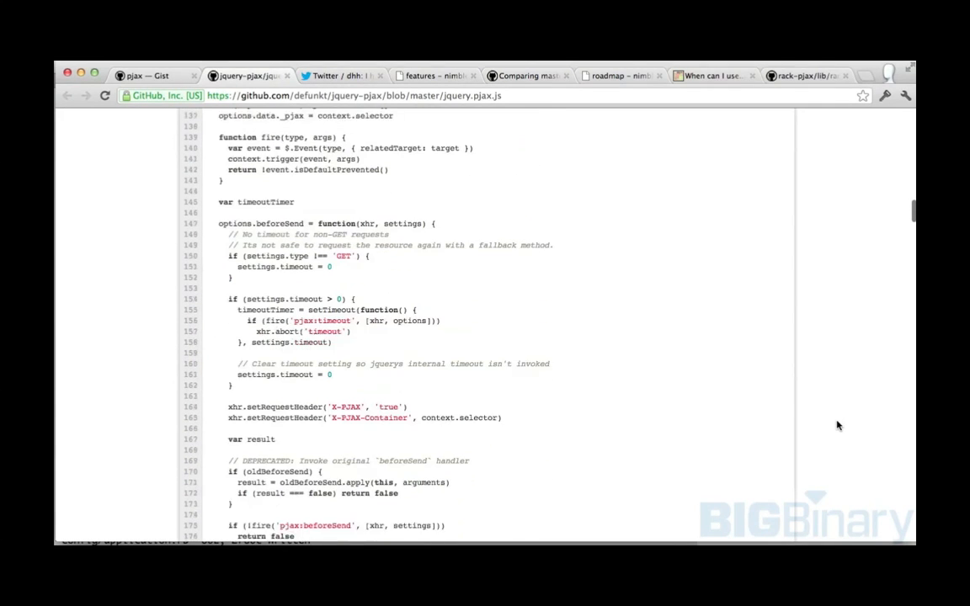
{"action": "scroll", "scroll_direction": "down", "scroll_amount": 3}
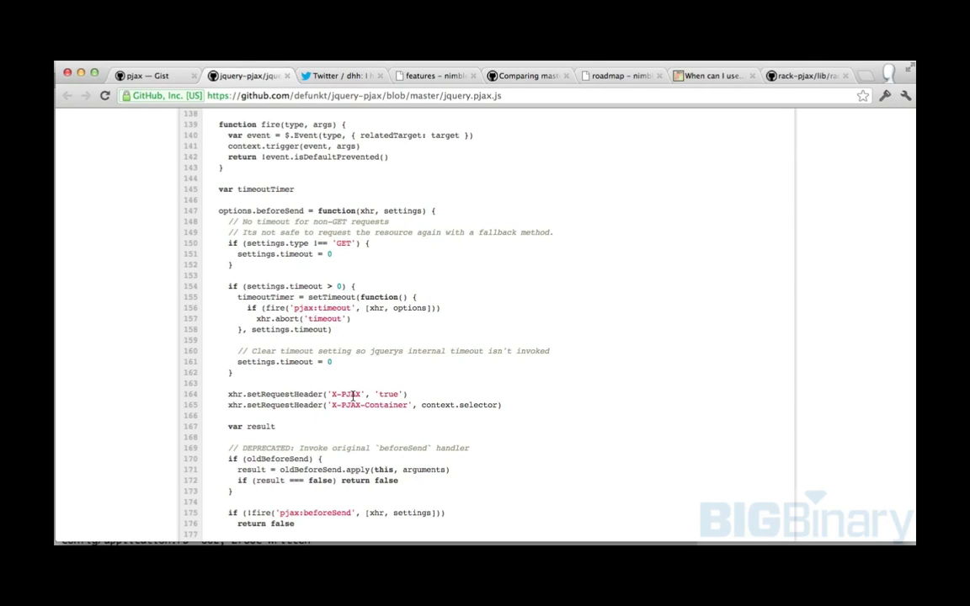
{"action": "scroll", "scroll_direction": "down", "scroll_amount": 3}
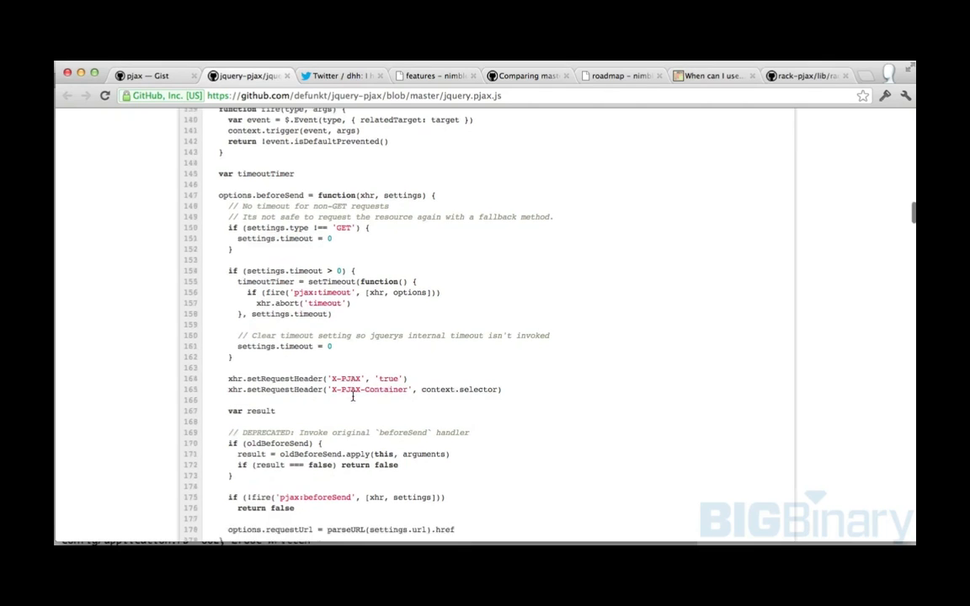
{"action": "scroll", "scroll_direction": "down", "scroll_amount": 3}
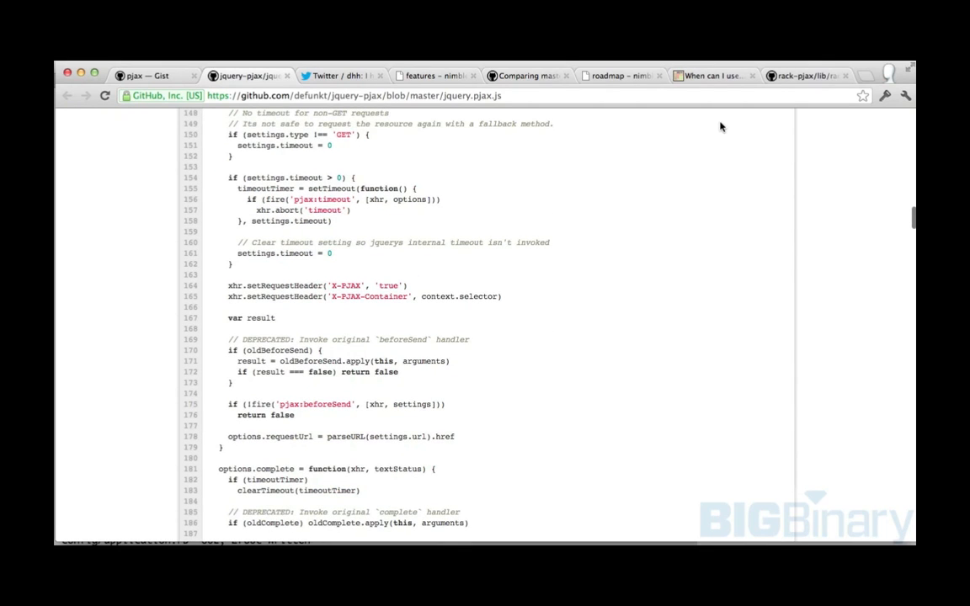
{"action": "mouse_move", "coordinate": [778, 106]}
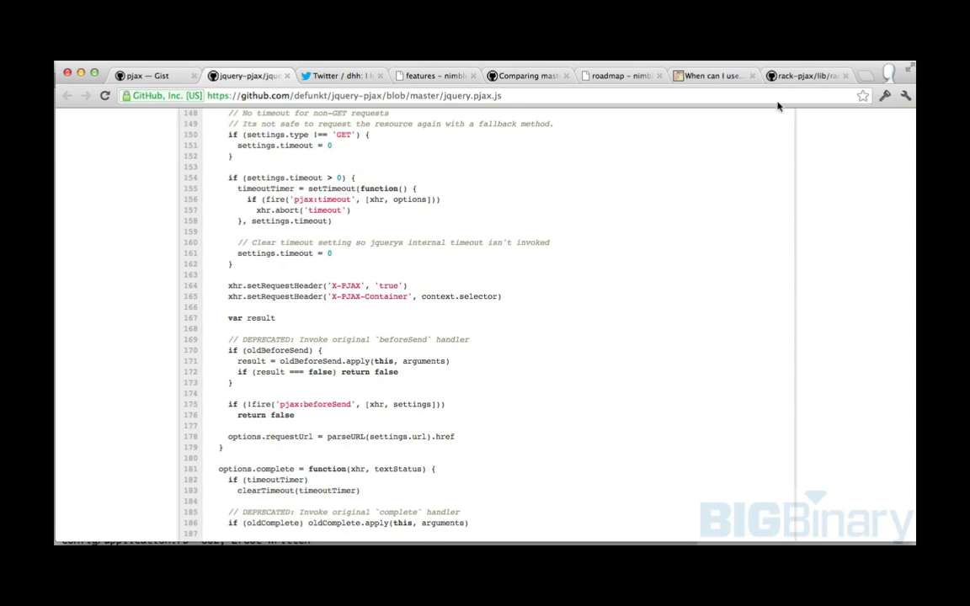
Step: Read rack-pjax's lib/rack/pjax.rb to the end and back to the call method returning container.inner_html
{"action": "left_click", "coordinate": [805, 76]}
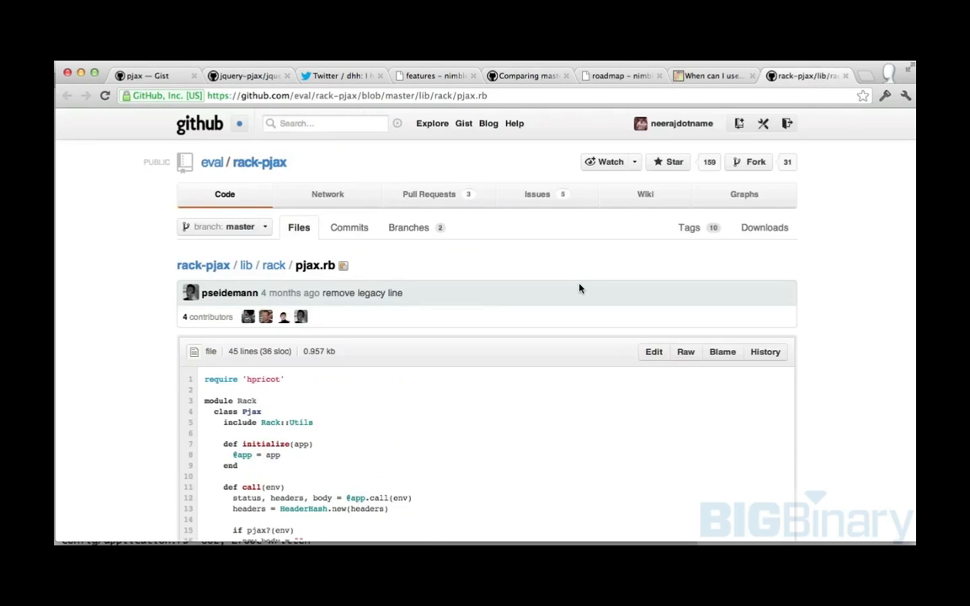
{"action": "scroll", "scroll_direction": "down", "scroll_amount": 3}
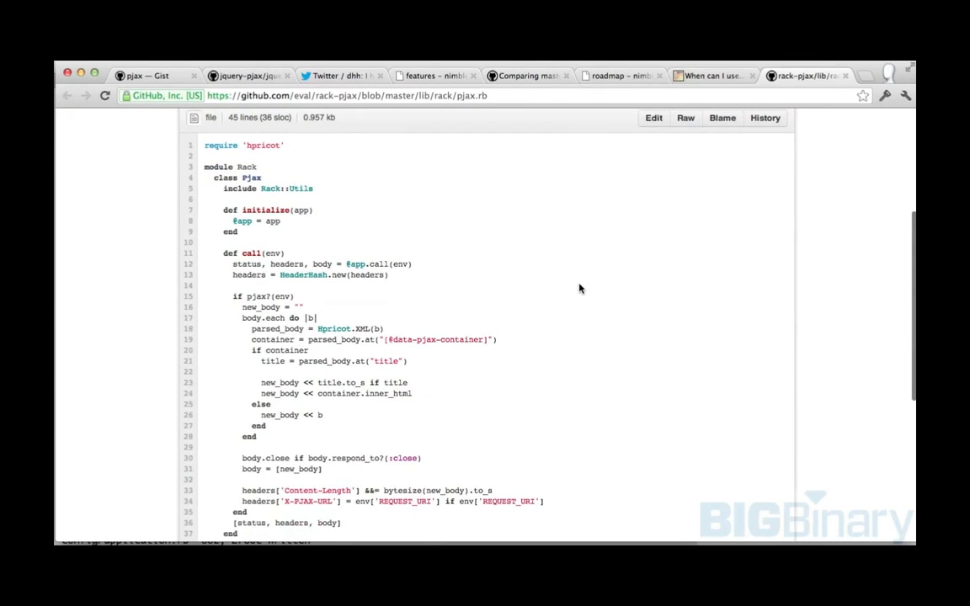
{"action": "scroll", "scroll_direction": "down", "scroll_amount": 3}
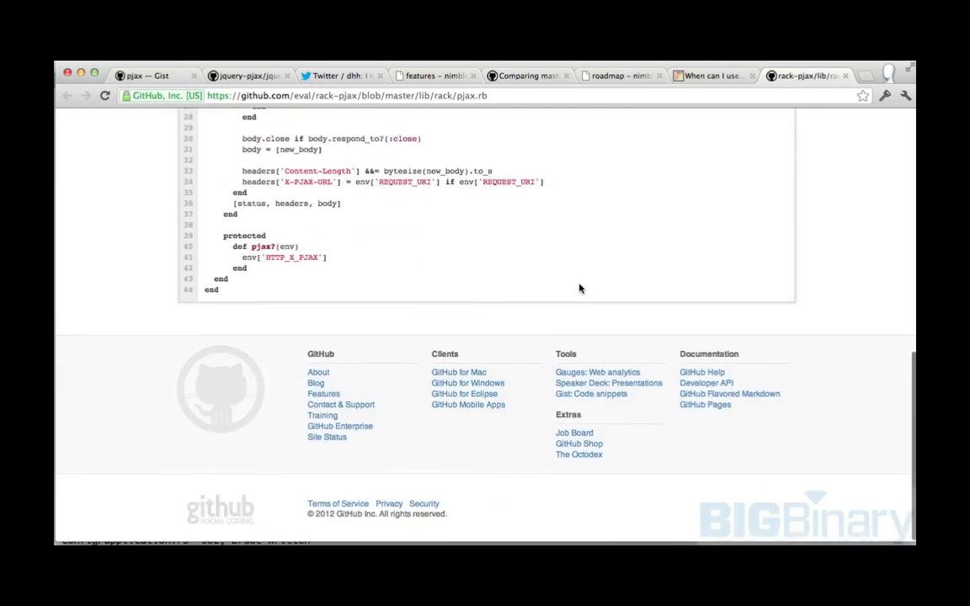
{"action": "scroll", "scroll_direction": "up", "scroll_amount": 3}
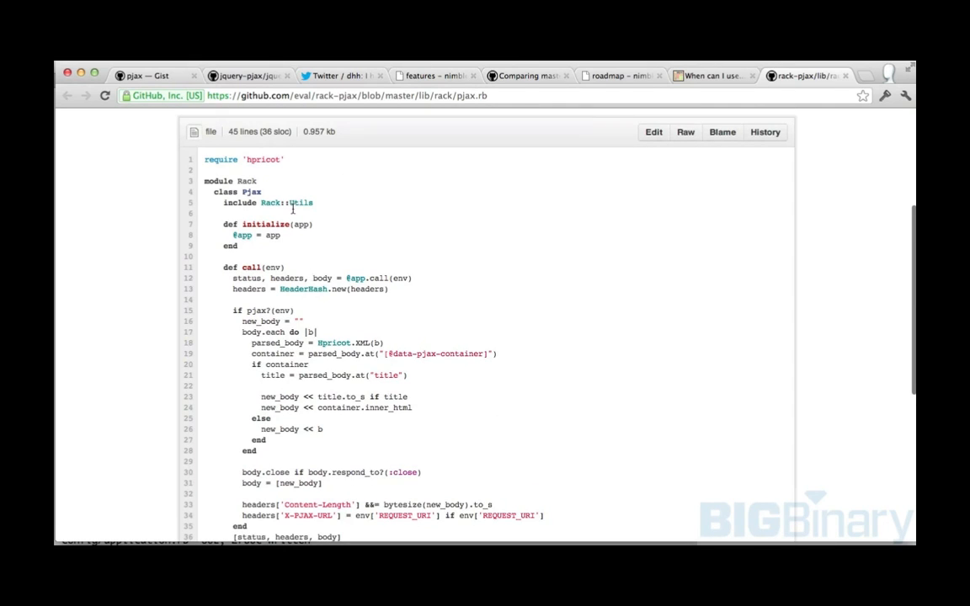
{"action": "mouse_move", "coordinate": [401, 353]}
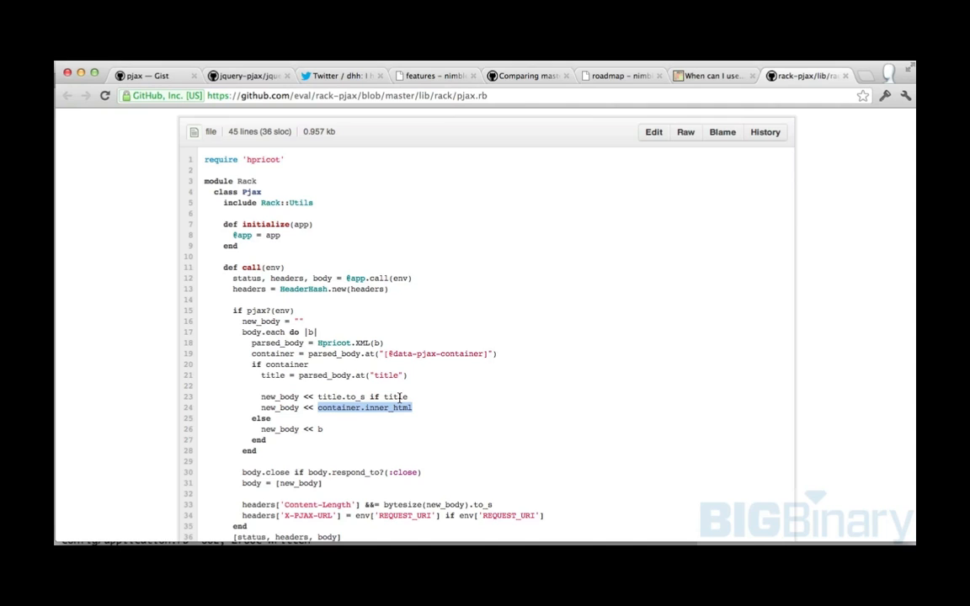
{"action": "mouse_move", "coordinate": [620, 76]}
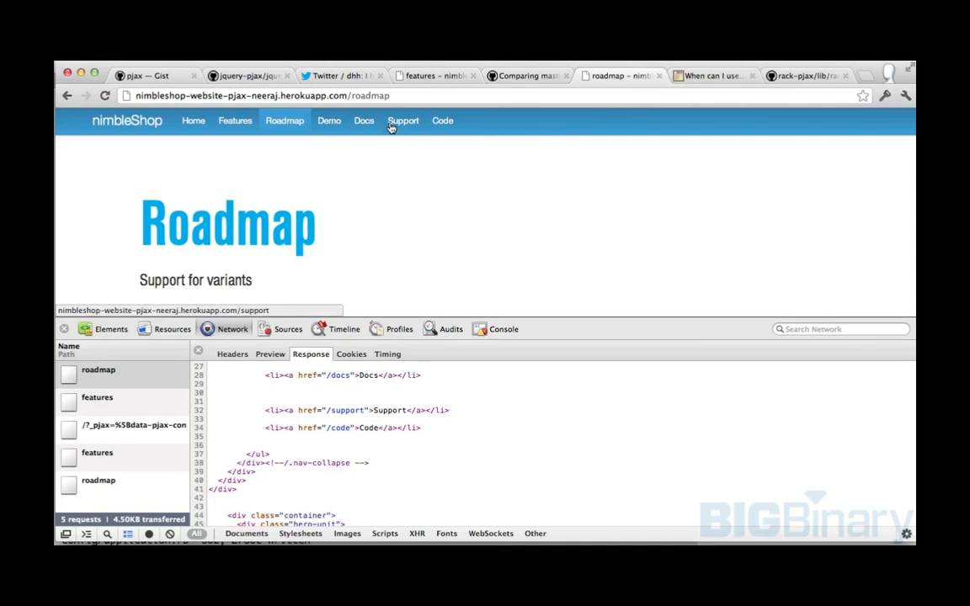
Step: Load the Support and Code pages and inspect the code request's response markup in the Network panel
{"action": "left_click", "coordinate": [403, 122]}
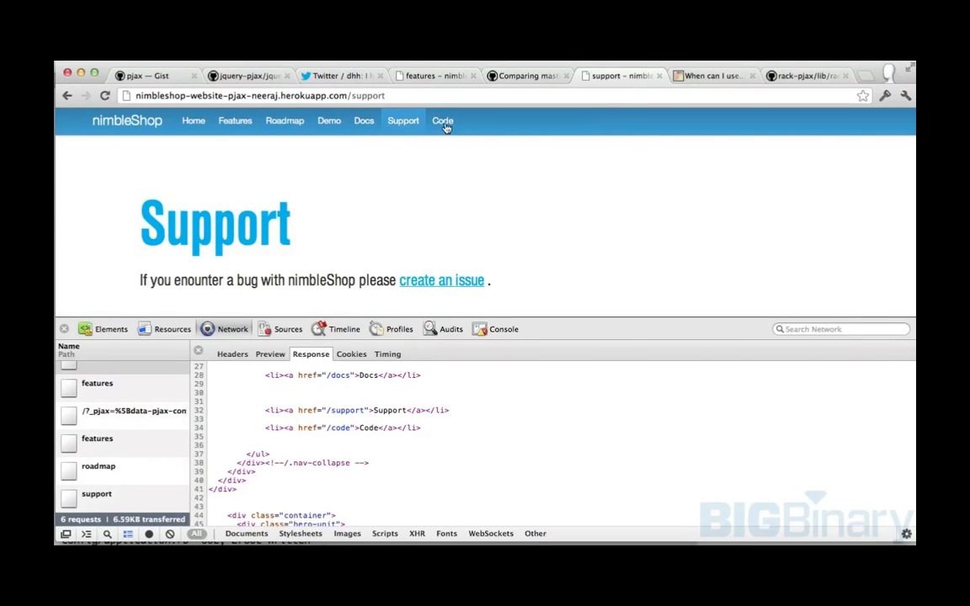
{"action": "left_click", "coordinate": [441, 122]}
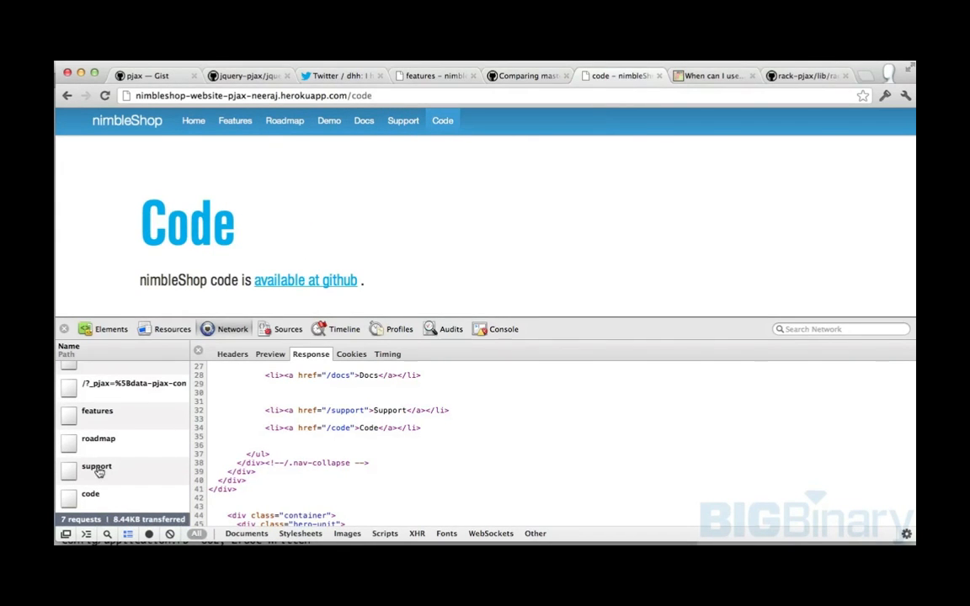
{"action": "left_click", "coordinate": [91, 496]}
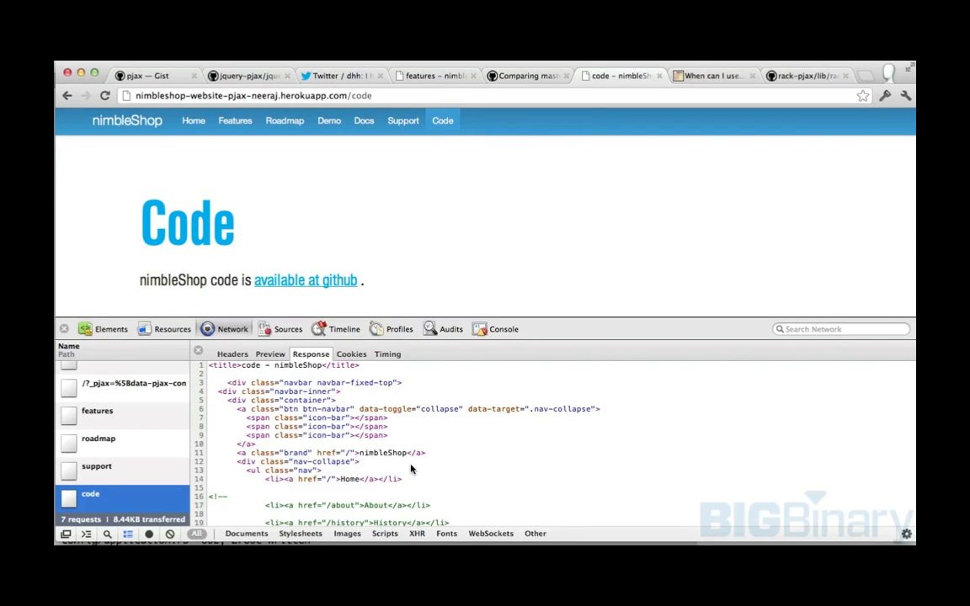
{"action": "scroll", "scroll_direction": "down", "scroll_amount": 3}
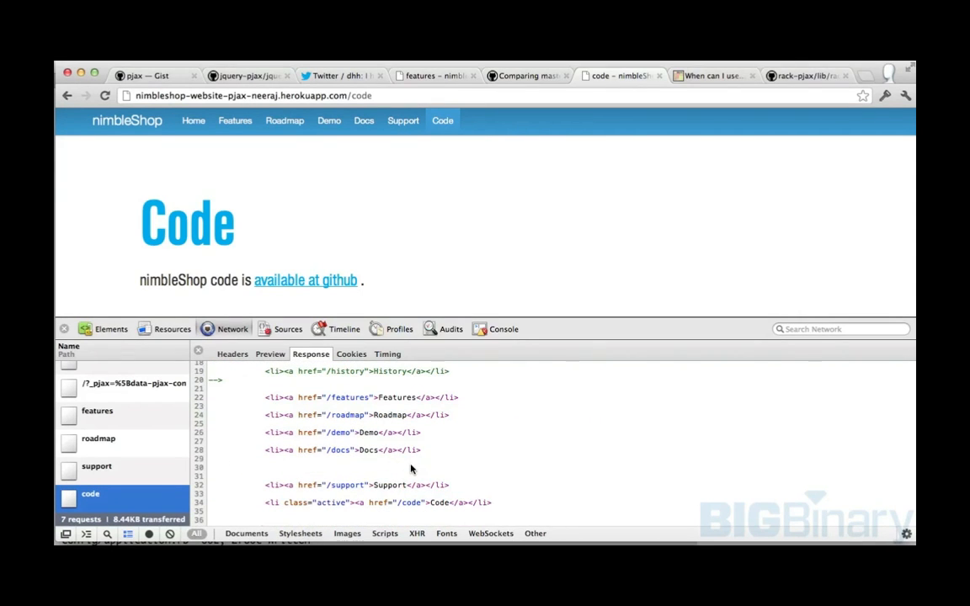